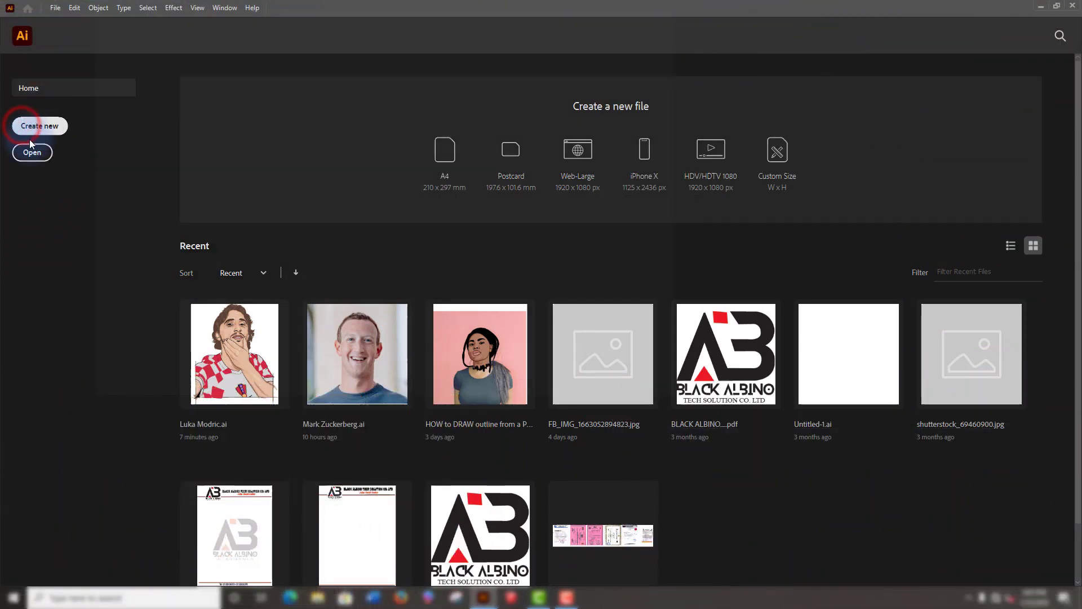
Create a new document from the Art & Illustration 1920 x 1080 preset.
{"action": "left_click", "coordinate": [39, 125]}
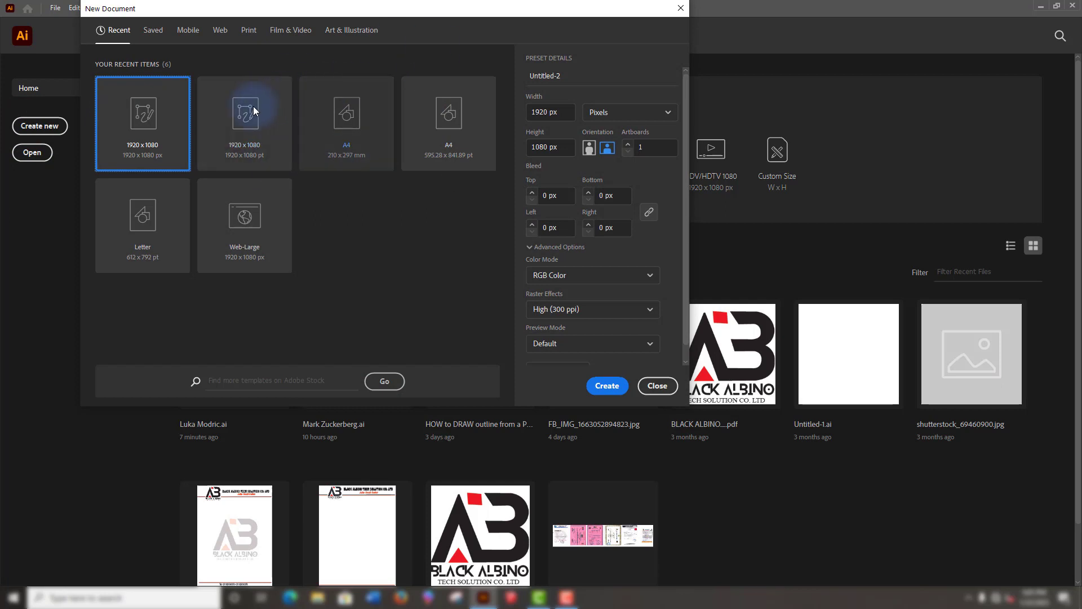
{"action": "mouse_move", "coordinate": [142, 137]}
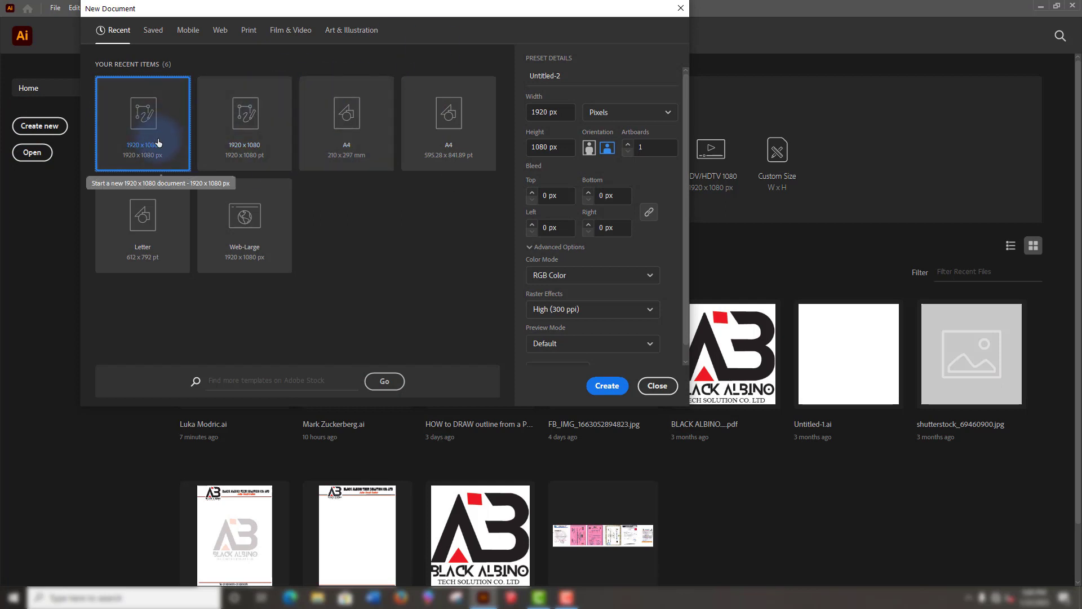
{"action": "mouse_move", "coordinate": [351, 30]}
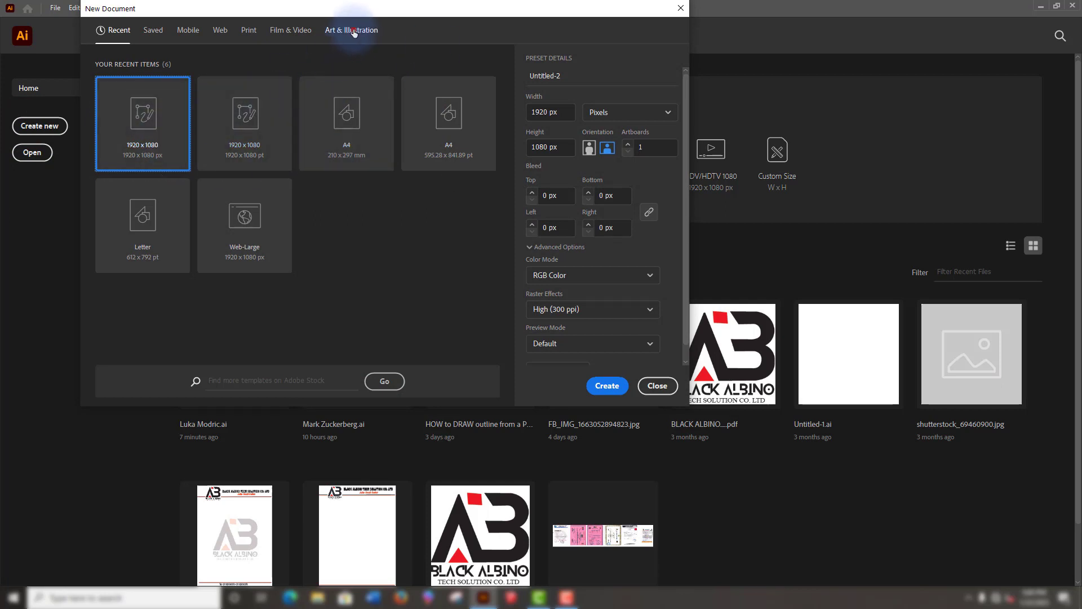
{"action": "left_click", "coordinate": [351, 29]}
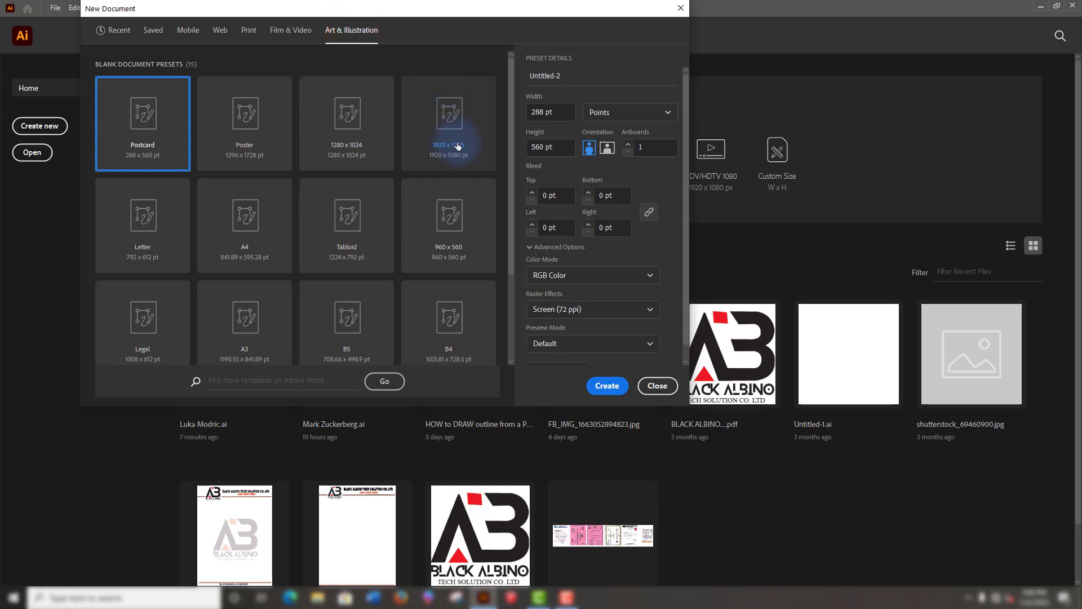
{"action": "left_click", "coordinate": [448, 114]}
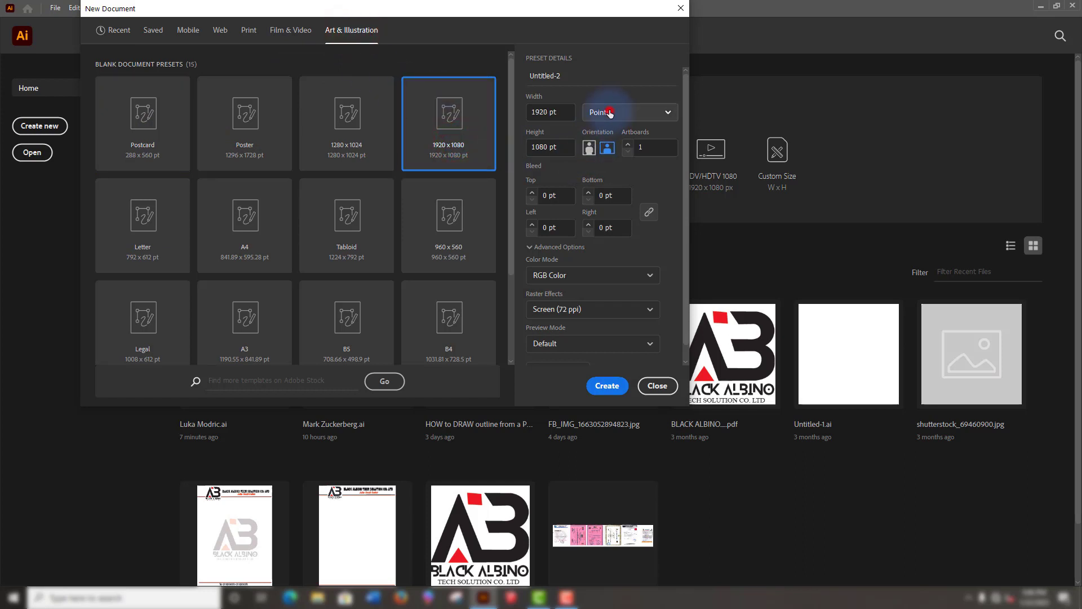
Set units to Pixels, landscape orientation and Raster Effects High (300 ppi).
{"action": "left_click", "coordinate": [628, 112]}
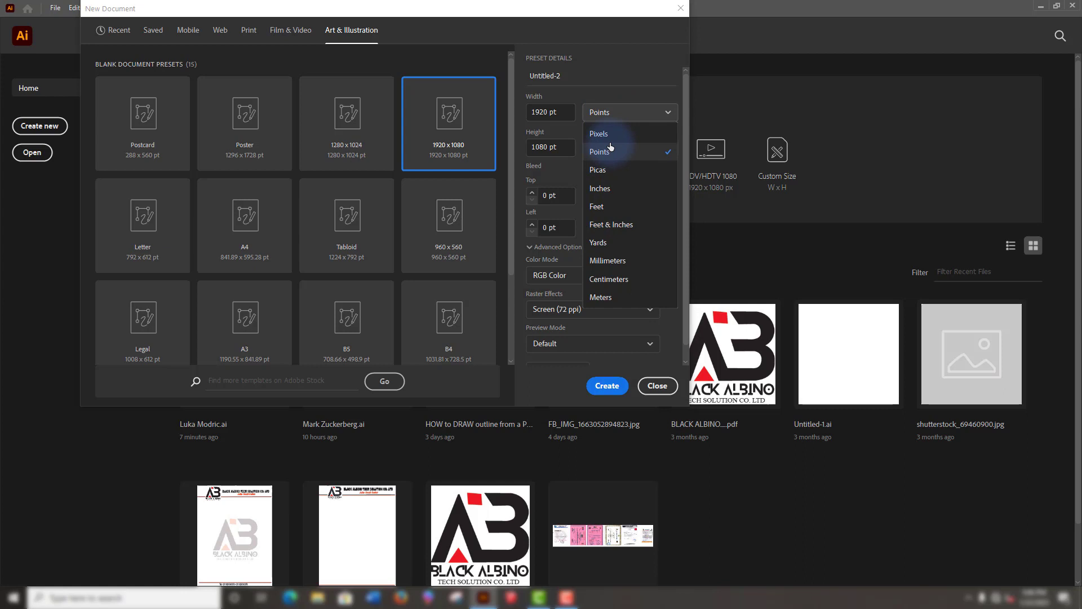
{"action": "left_click", "coordinate": [599, 133]}
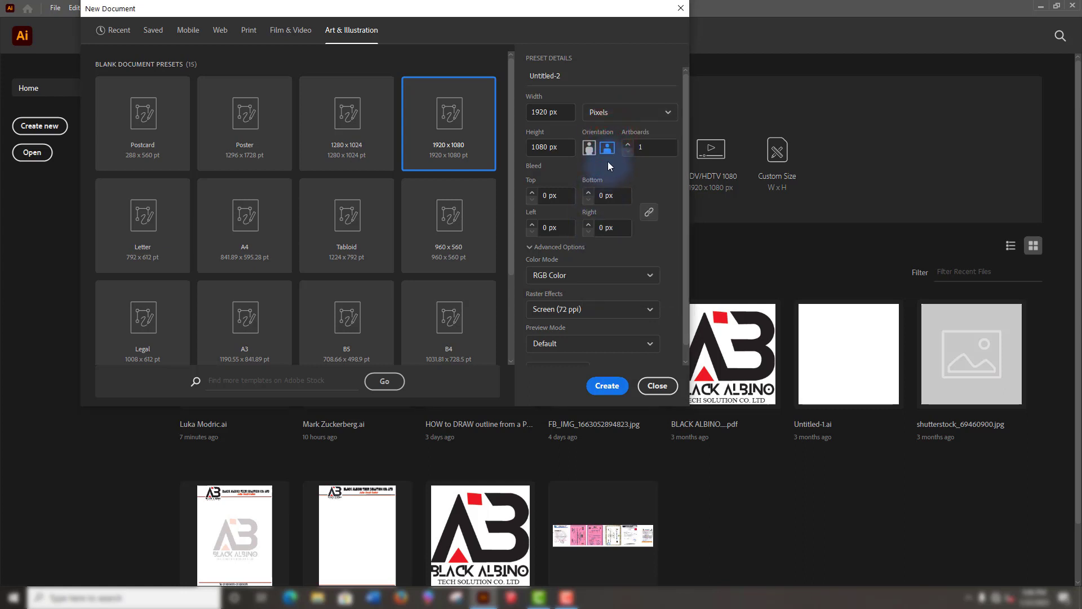
{"action": "left_click", "coordinate": [608, 146]}
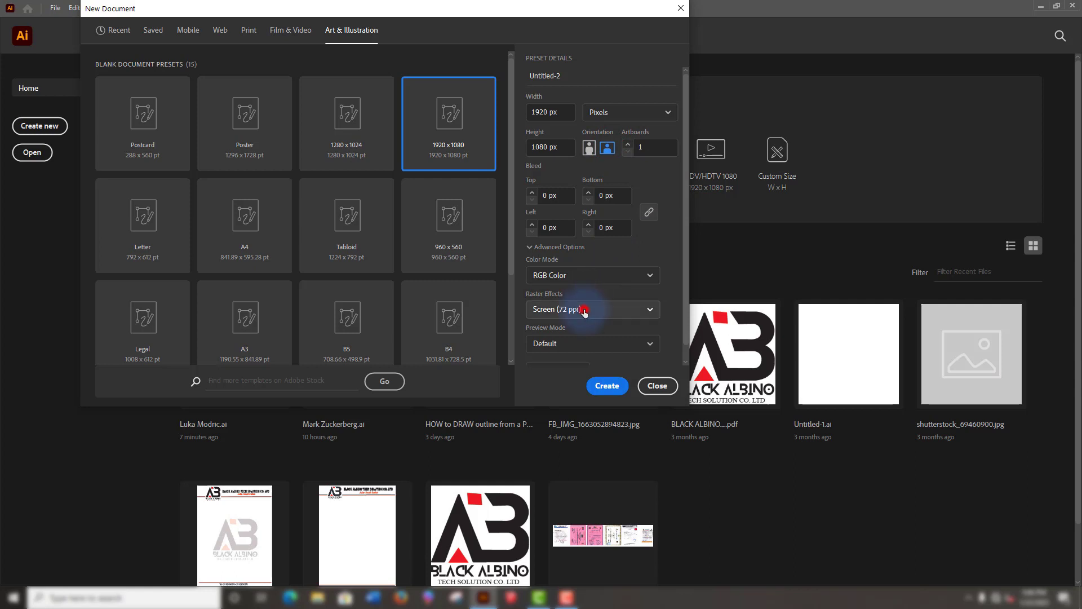
{"action": "left_click", "coordinate": [592, 309]}
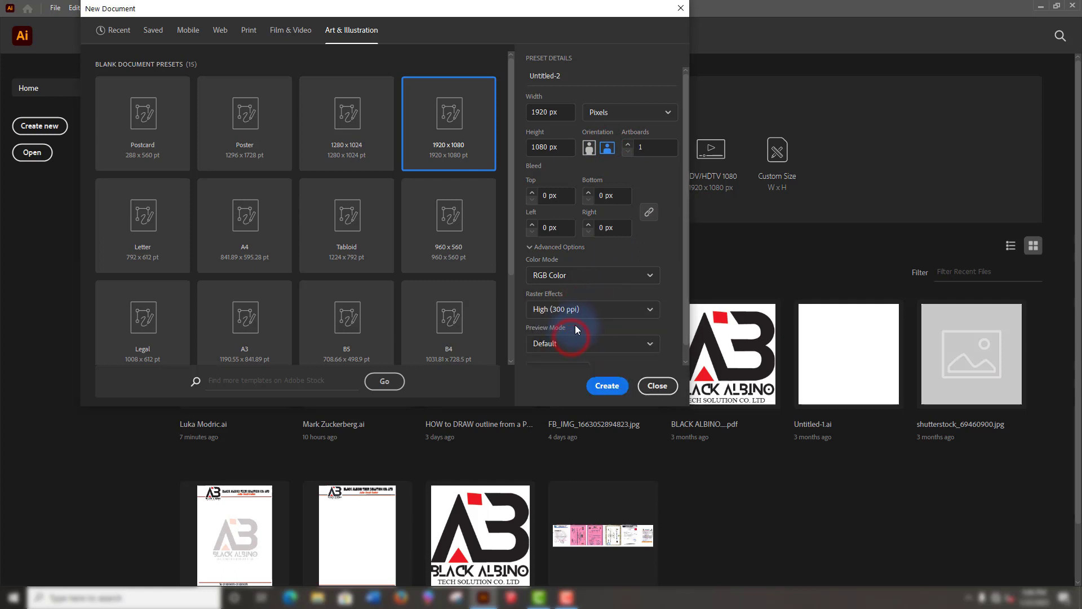
{"action": "left_click", "coordinate": [592, 328]}
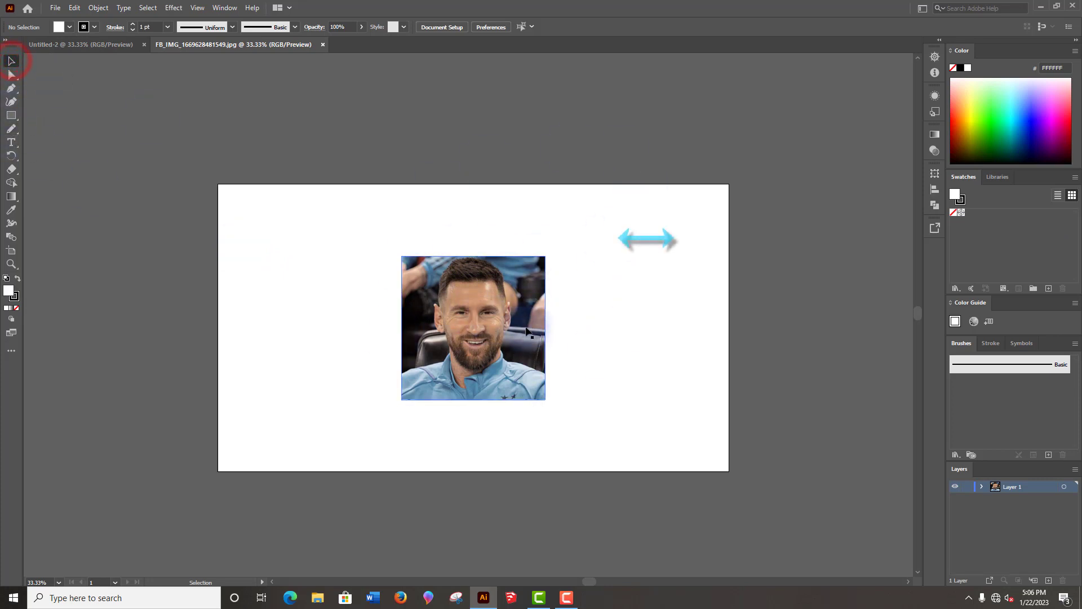
Select the placed portrait photo on the artboard.
{"action": "left_click", "coordinate": [472, 328]}
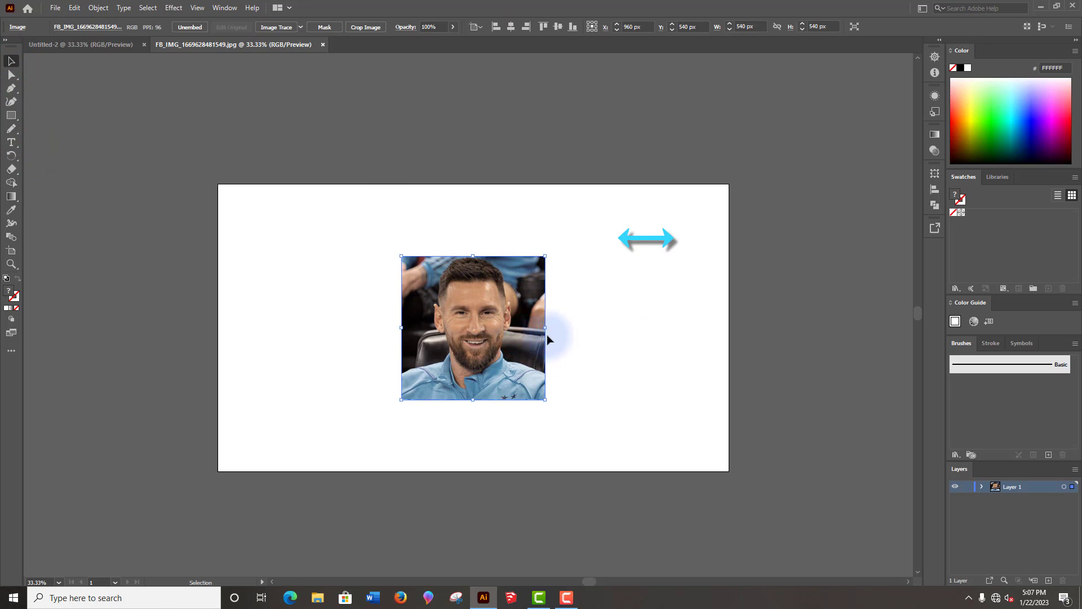
{"action": "mouse_move", "coordinate": [549, 335]}
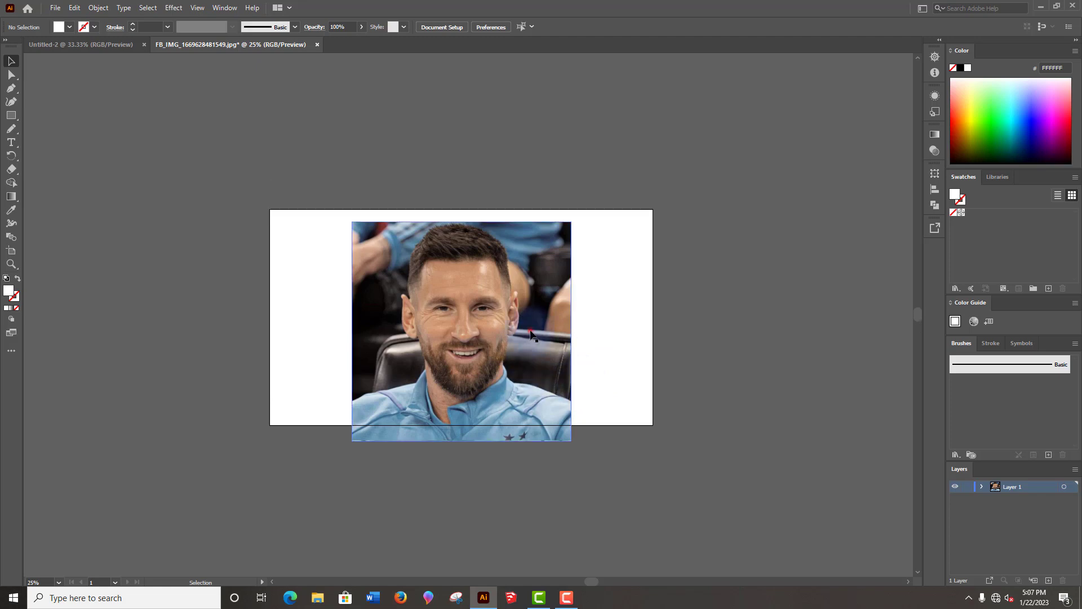
Select the photo and lower its Opacity slider to about 78% or less.
{"action": "left_click", "coordinate": [459, 331]}
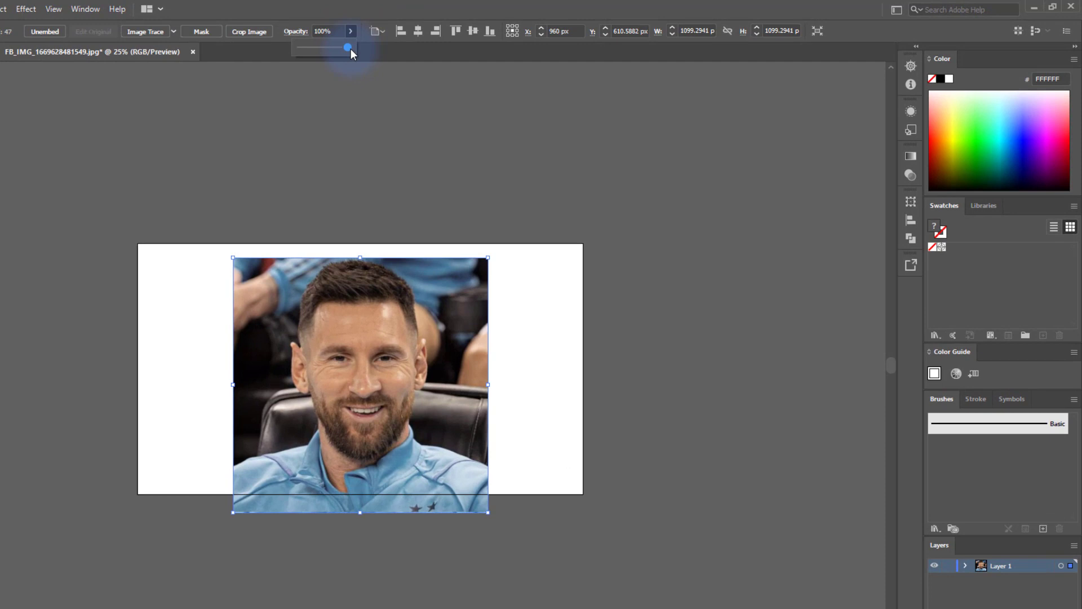
{"action": "left_click_drag", "start_coordinate": [348, 48], "coordinate": [337, 47]}
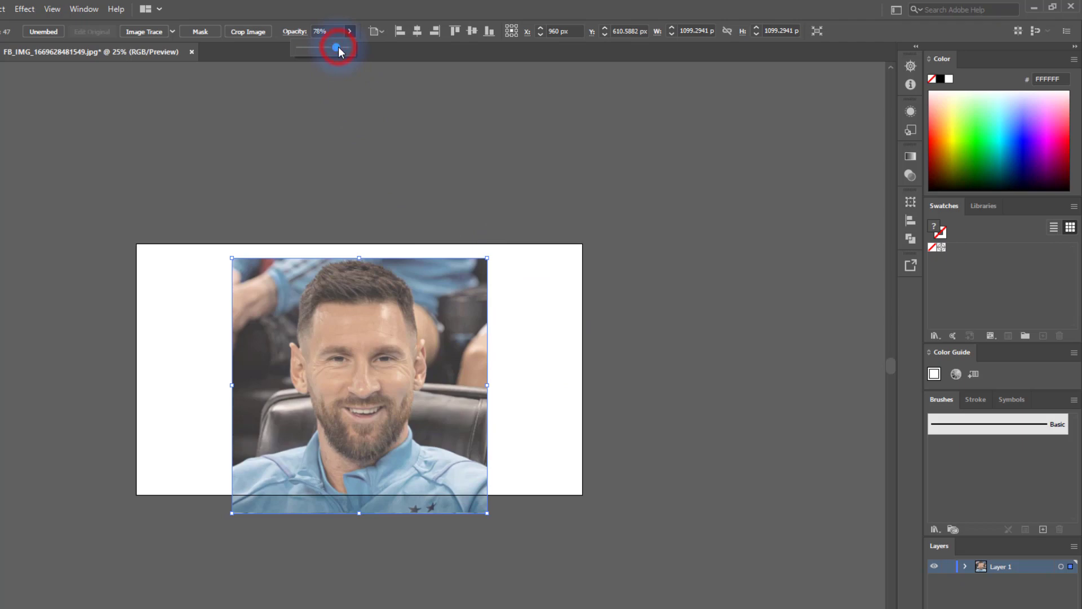
{"action": "left_click_drag", "start_coordinate": [337, 46], "coordinate": [362, 46]}
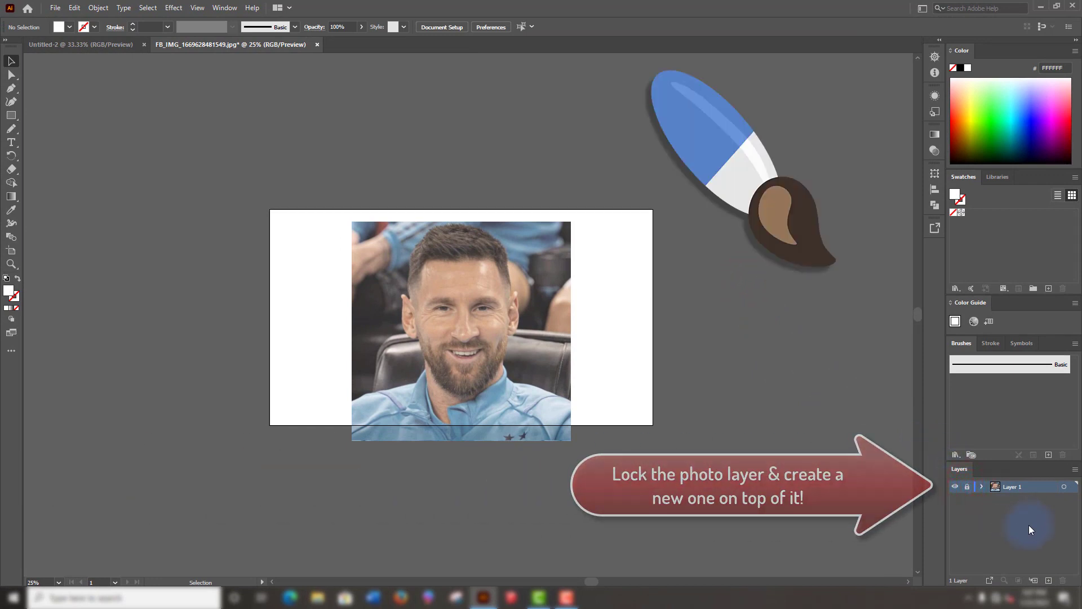
Lock the photo layer and draw a straight horizontal line beside the artboard.
{"action": "left_click", "coordinate": [1035, 579]}
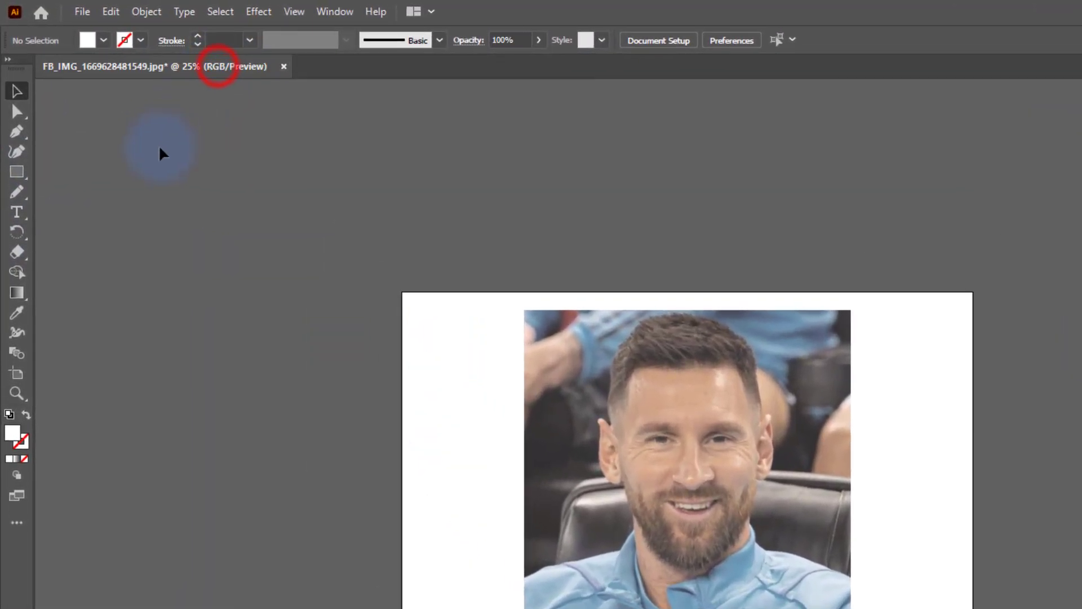
{"action": "left_click", "coordinate": [17, 172]}
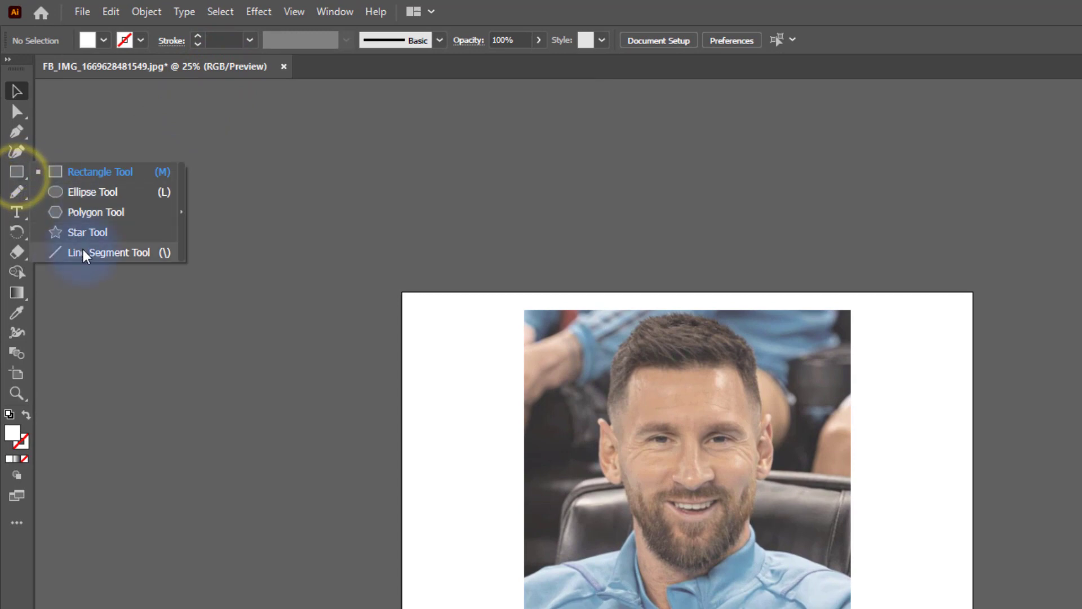
{"action": "left_click", "coordinate": [111, 252]}
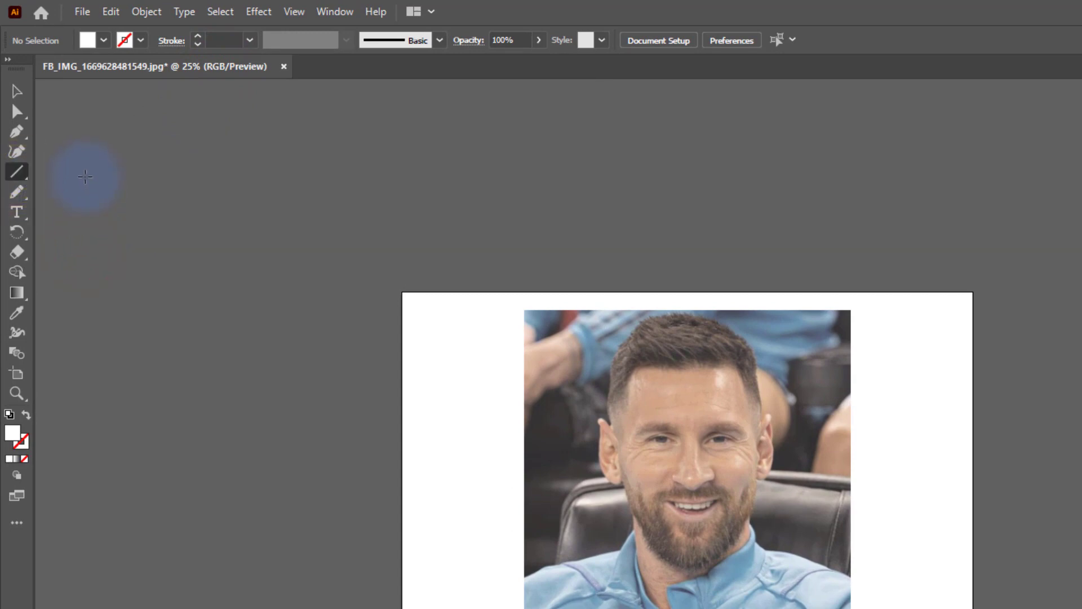
{"action": "left_click", "coordinate": [16, 171]}
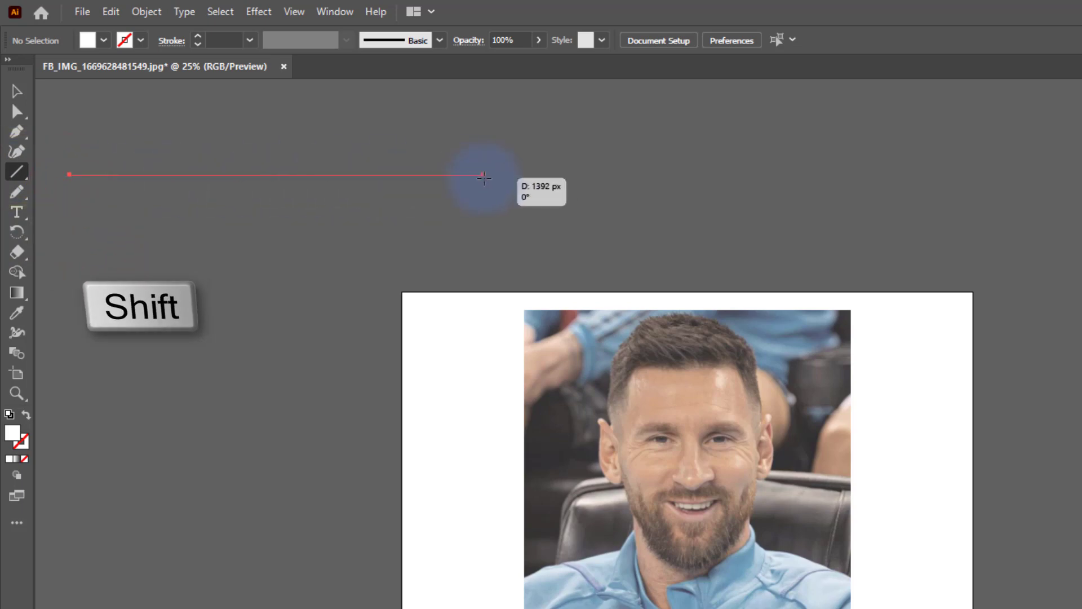
{"action": "left_click", "coordinate": [483, 173]}
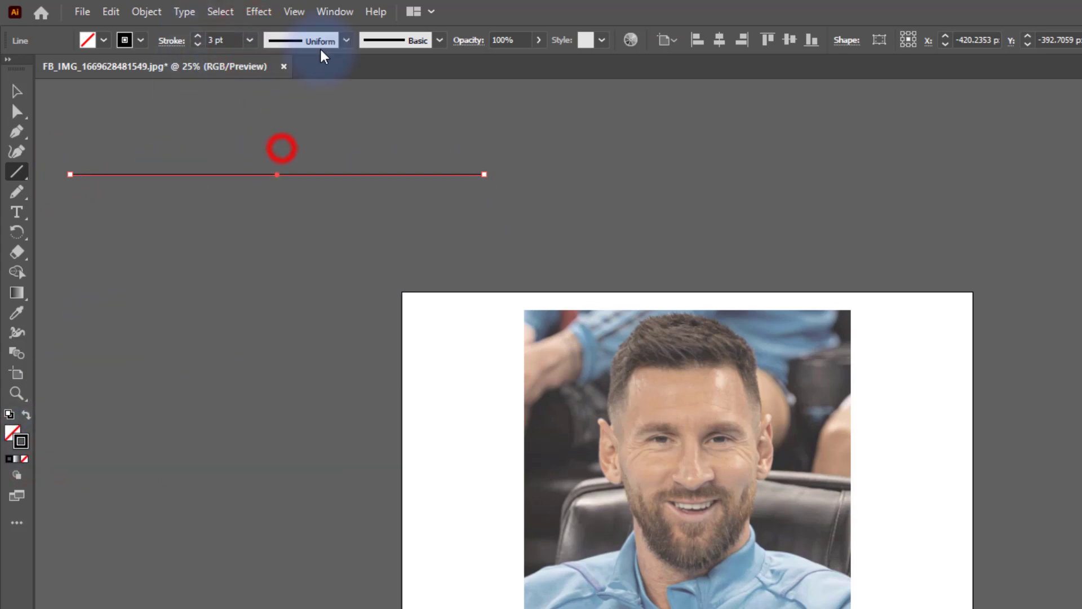
Give the line a tapered width profile and save it as a new Art Brush that stretches to fit stroke length.
{"action": "left_click", "coordinate": [346, 39]}
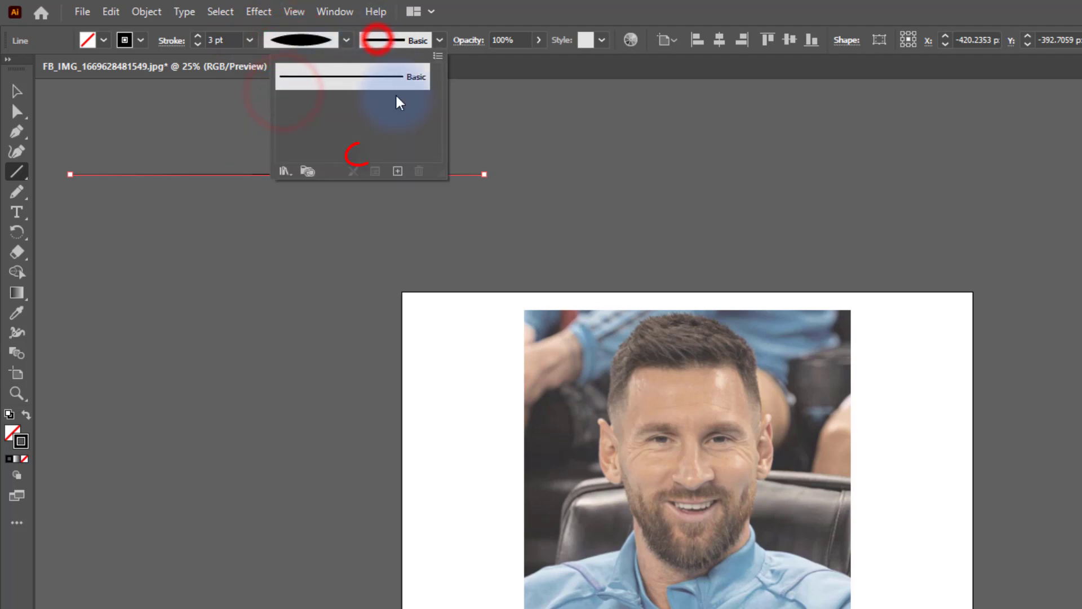
{"action": "left_click", "coordinate": [398, 171]}
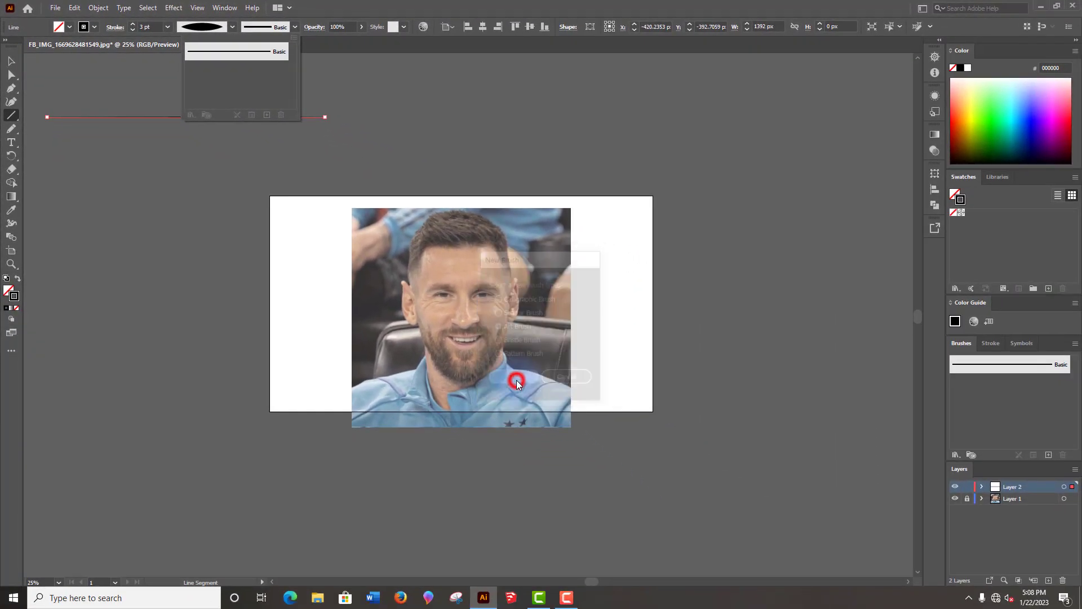
{"action": "left_click", "coordinate": [516, 381]}
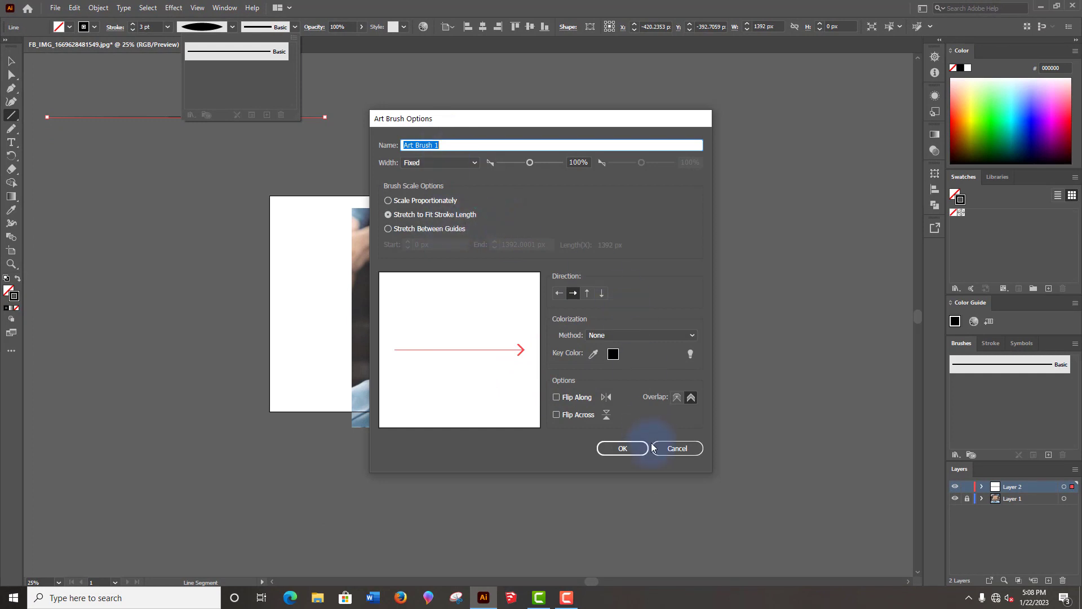
{"action": "left_click", "coordinate": [620, 448]}
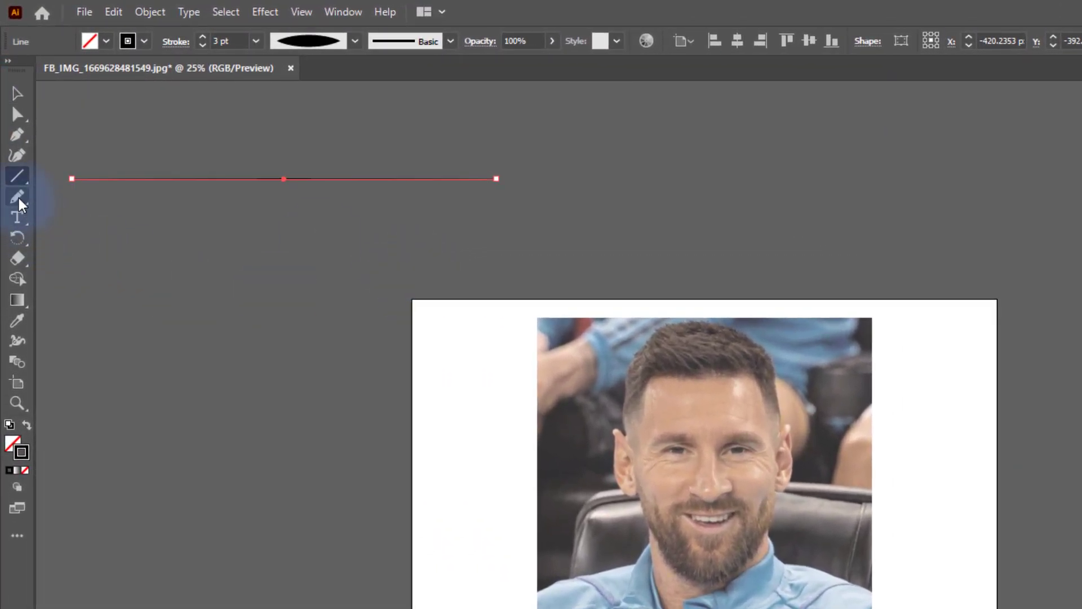
Test the Paintbrush with the new brush, then delete the test strokes and source line.
{"action": "left_click", "coordinate": [17, 195]}
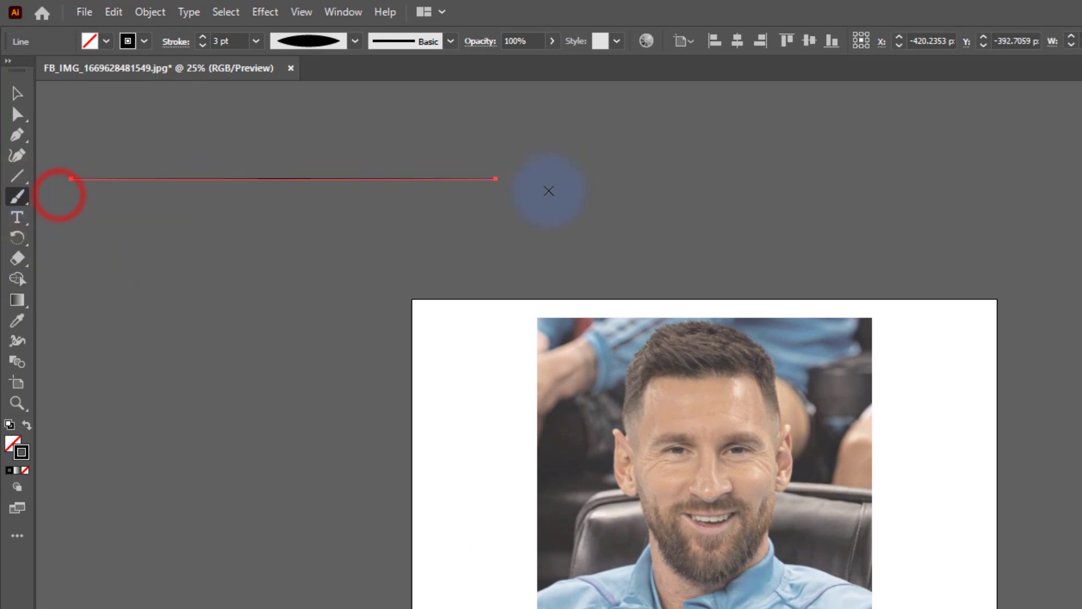
{"action": "mouse_move", "coordinate": [355, 276]}
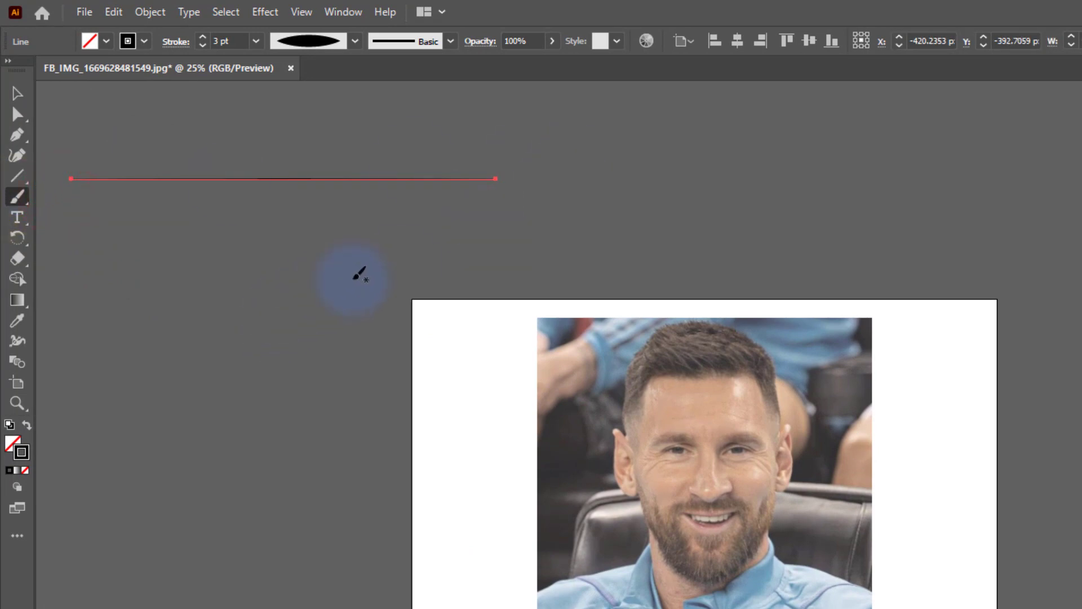
{"action": "mouse_move", "coordinate": [19, 215]}
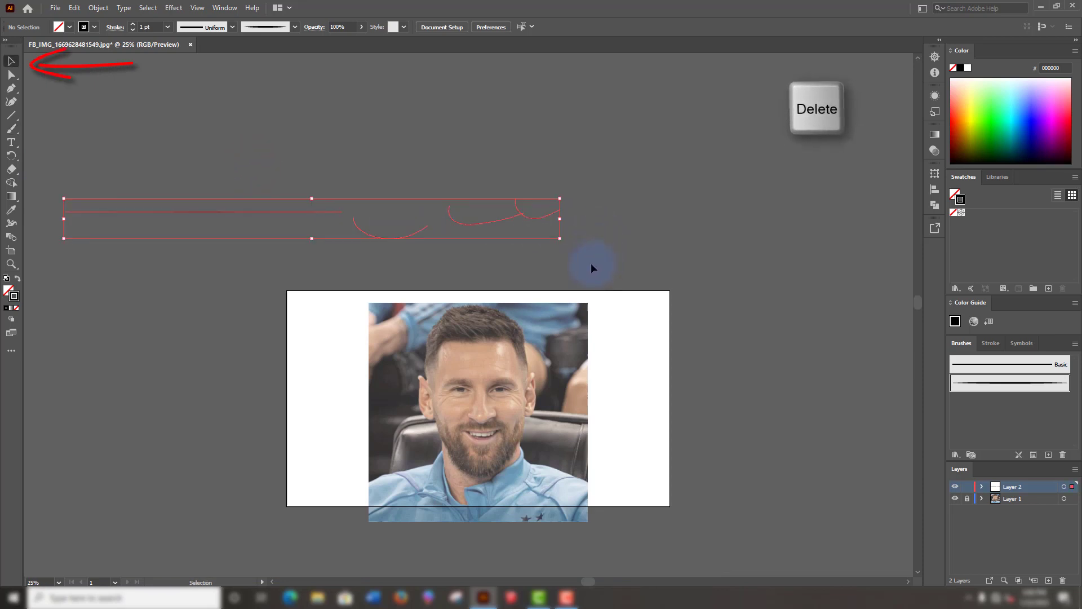
{"action": "key", "text": "Delete"}
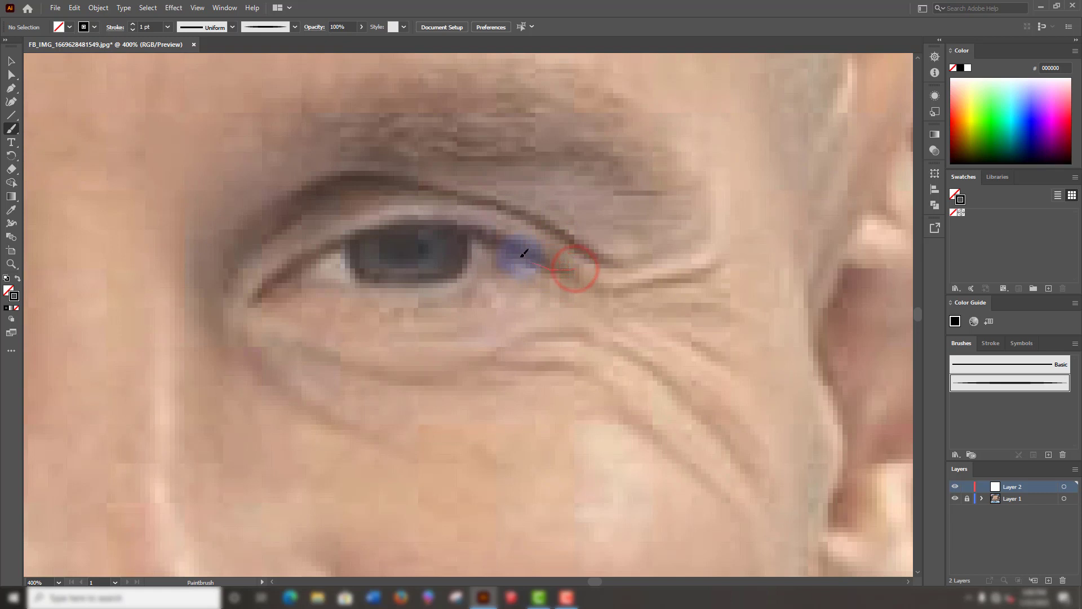
Trace the upper outline of the eye with a tapered brush stroke.
{"action": "left_click_drag", "start_coordinate": [565, 270], "coordinate": [358, 225]}
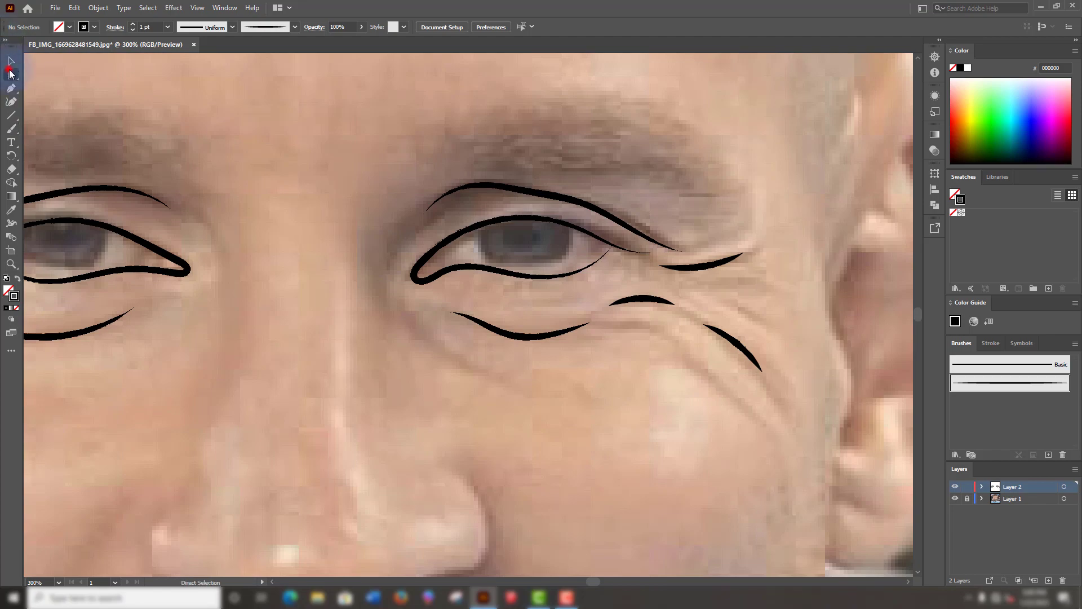
{"action": "left_click", "coordinate": [566, 280]}
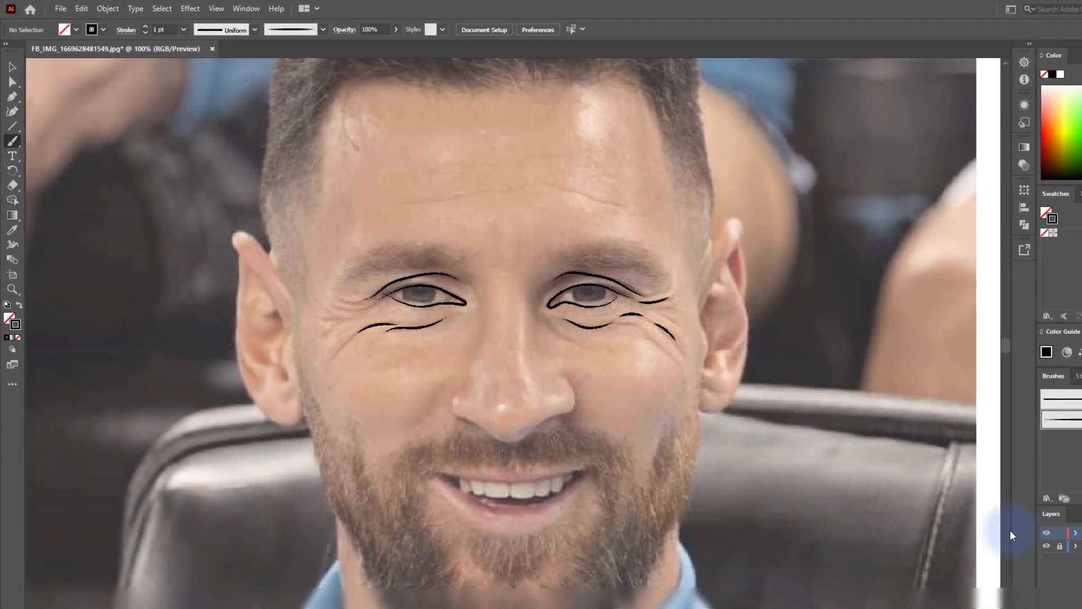
{"action": "left_click", "coordinate": [956, 499]}
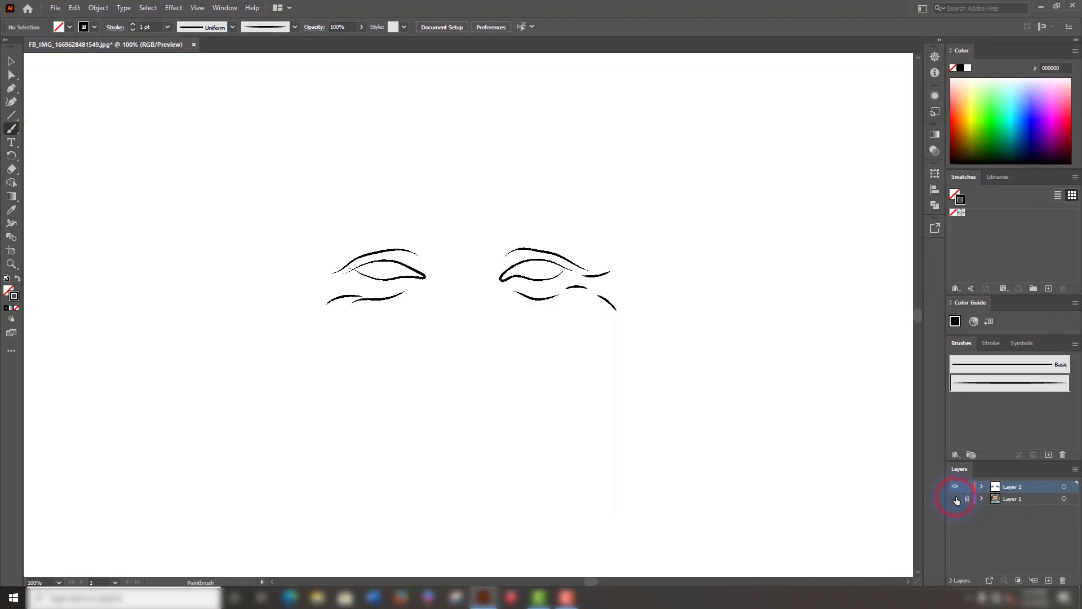
{"action": "left_click", "coordinate": [955, 497]}
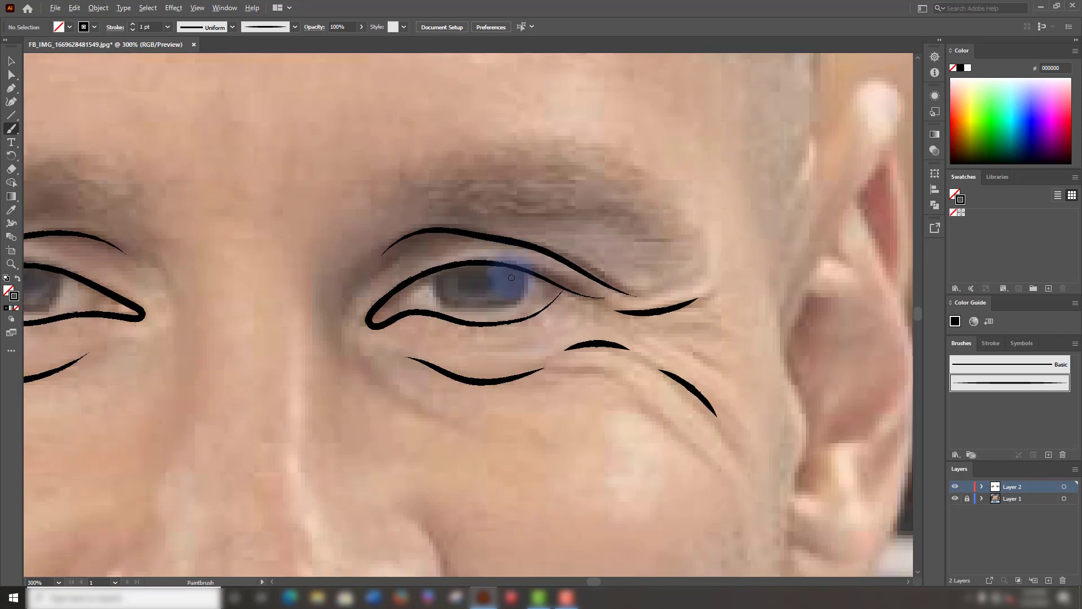
Zoom in on the eyes to draw the iris outlines.
{"action": "scroll", "scroll_direction": "up", "scroll_amount": 3}
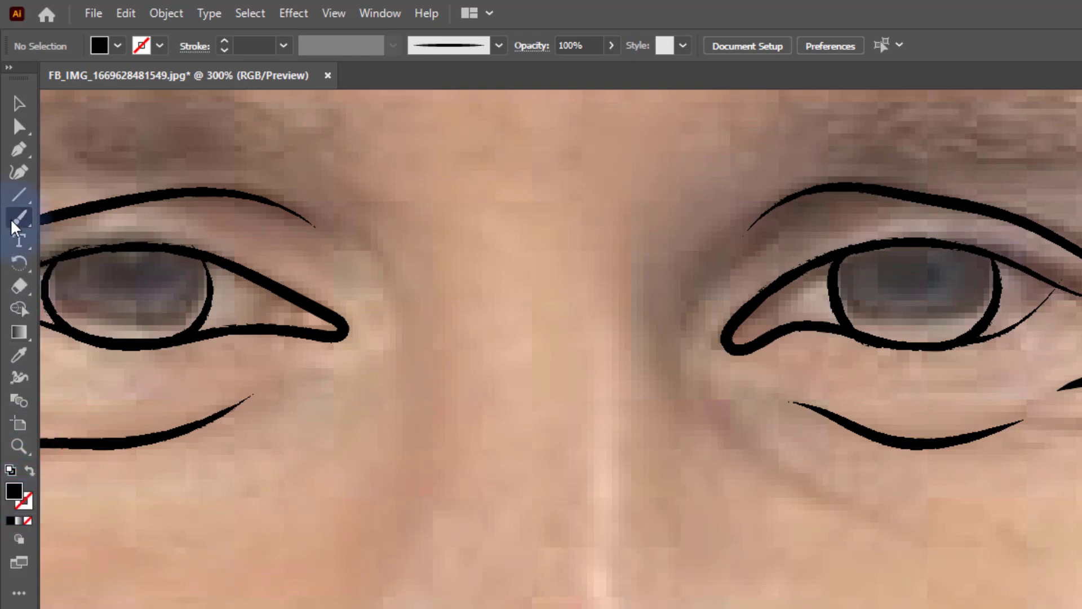
Draw black pupils and lashes with the Pencil Tool, hiding the photo layer to check the eyes.
{"action": "left_click", "coordinate": [19, 218]}
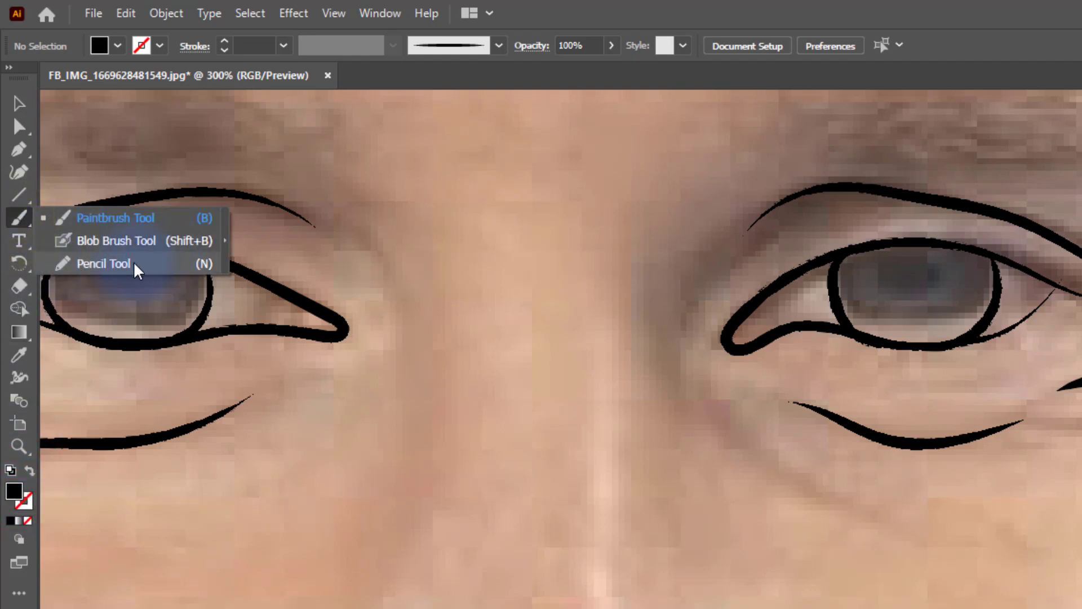
{"action": "left_click", "coordinate": [102, 263]}
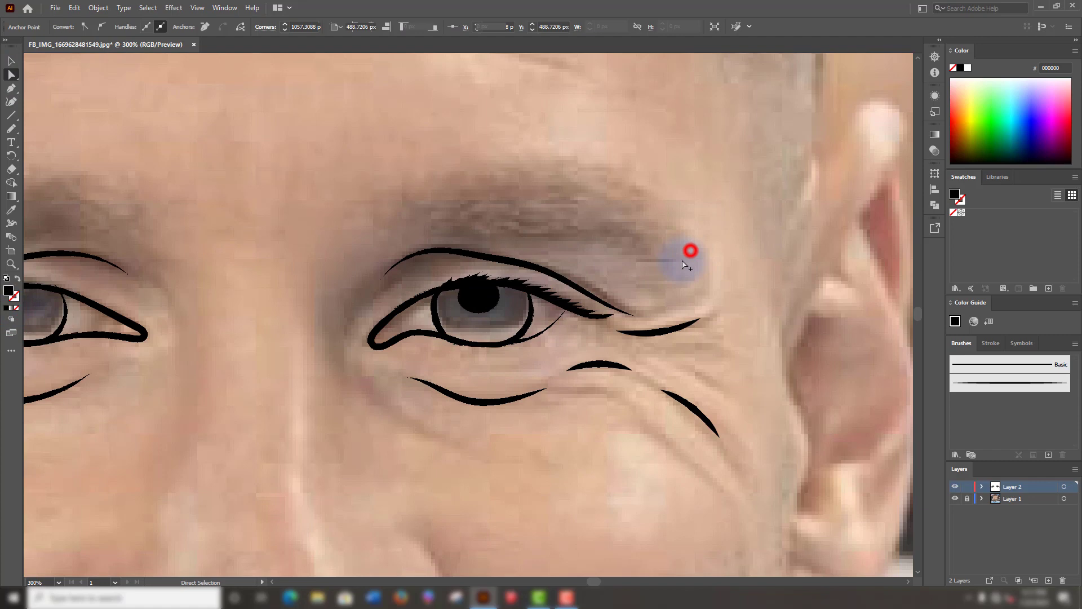
{"action": "left_click", "coordinate": [955, 499]}
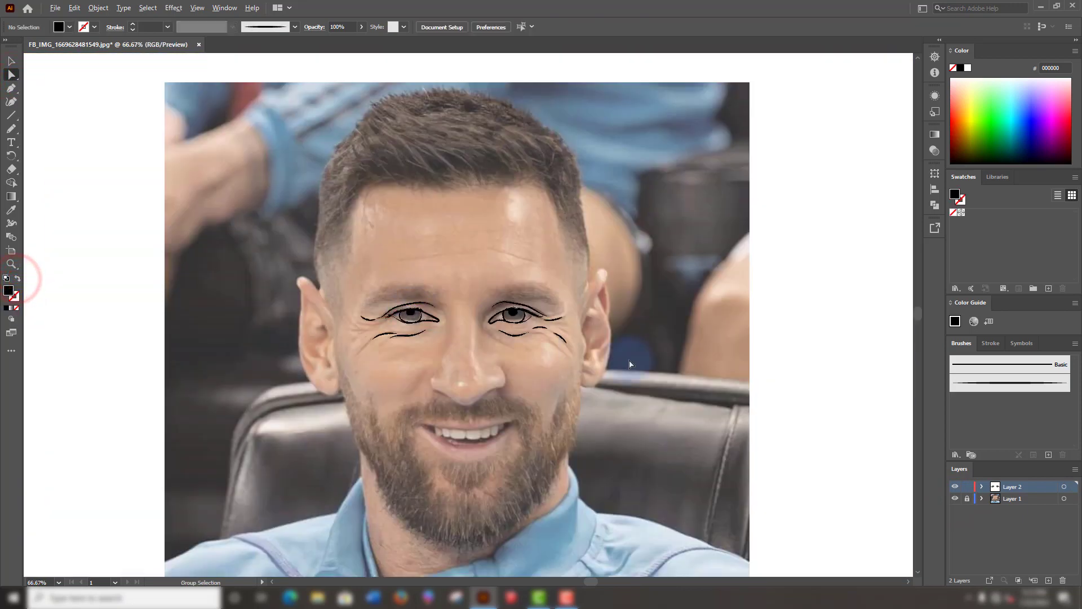
{"action": "left_click", "coordinate": [956, 497]}
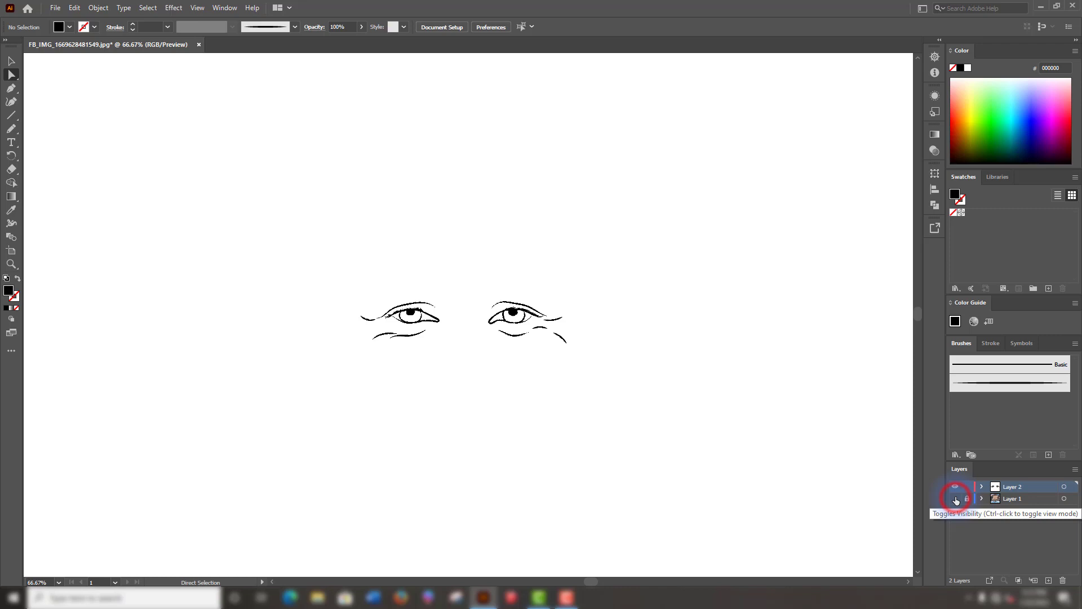
{"action": "left_click", "coordinate": [955, 498]}
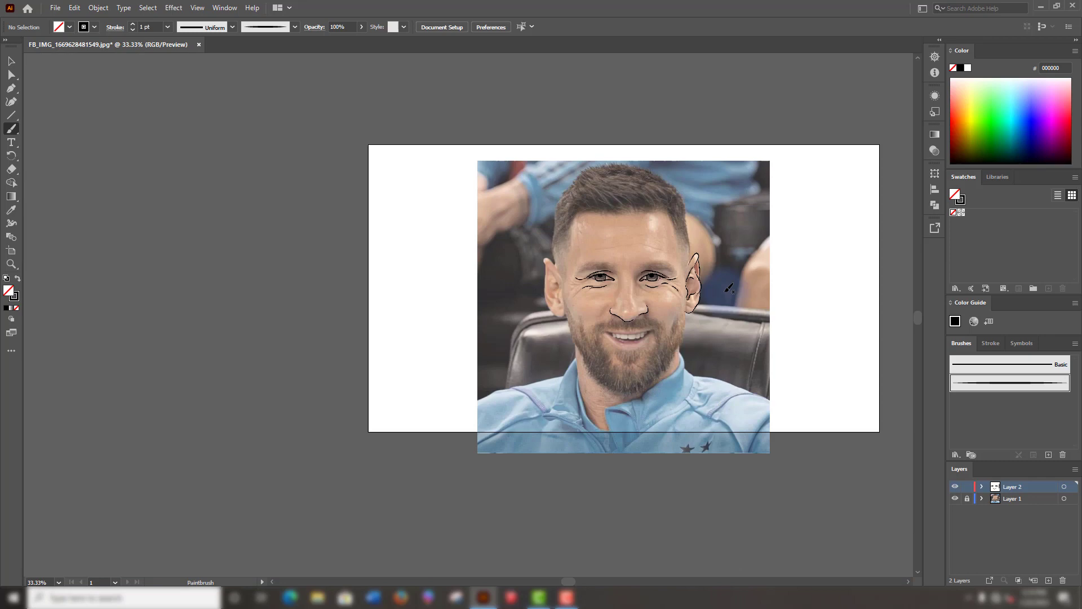
Toggle the photo layer's visibility to check the traced nose and ears.
{"action": "left_click", "coordinate": [954, 498]}
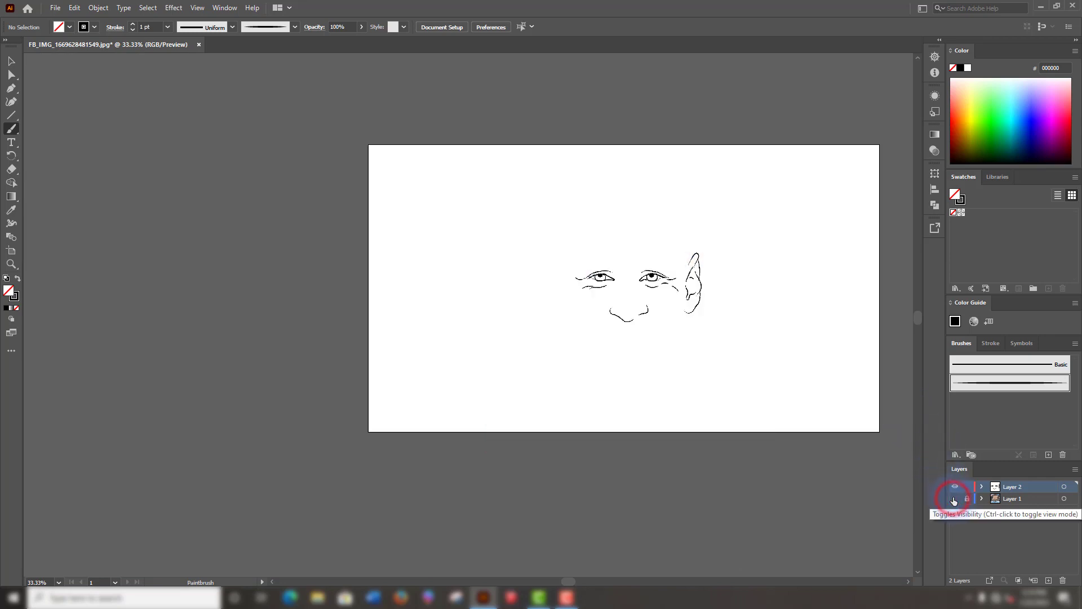
{"action": "left_click", "coordinate": [955, 498]}
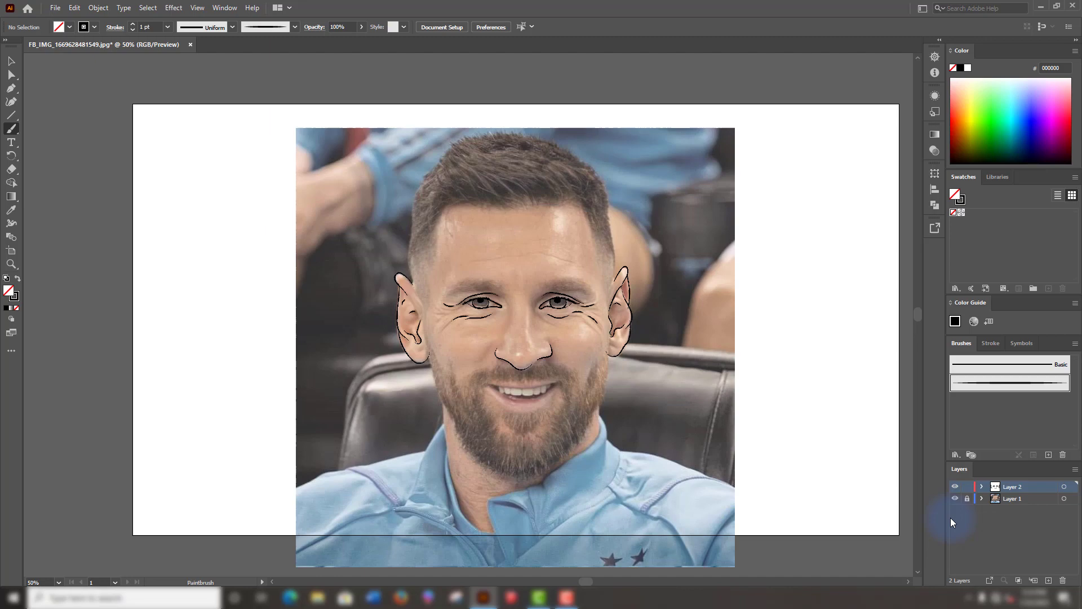
{"action": "left_click", "coordinate": [955, 499]}
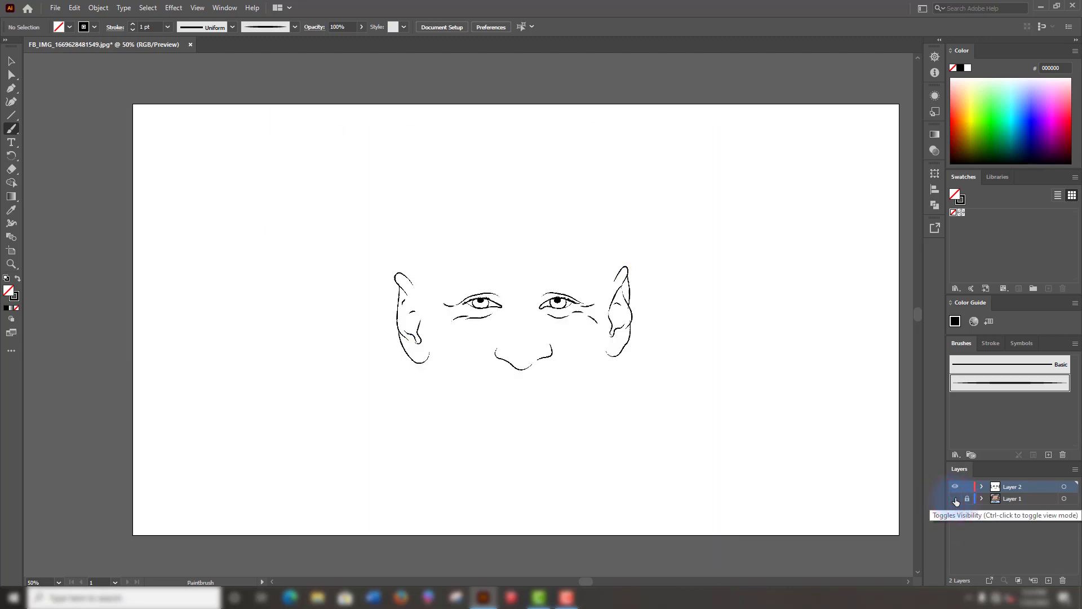
{"action": "left_click", "coordinate": [955, 498]}
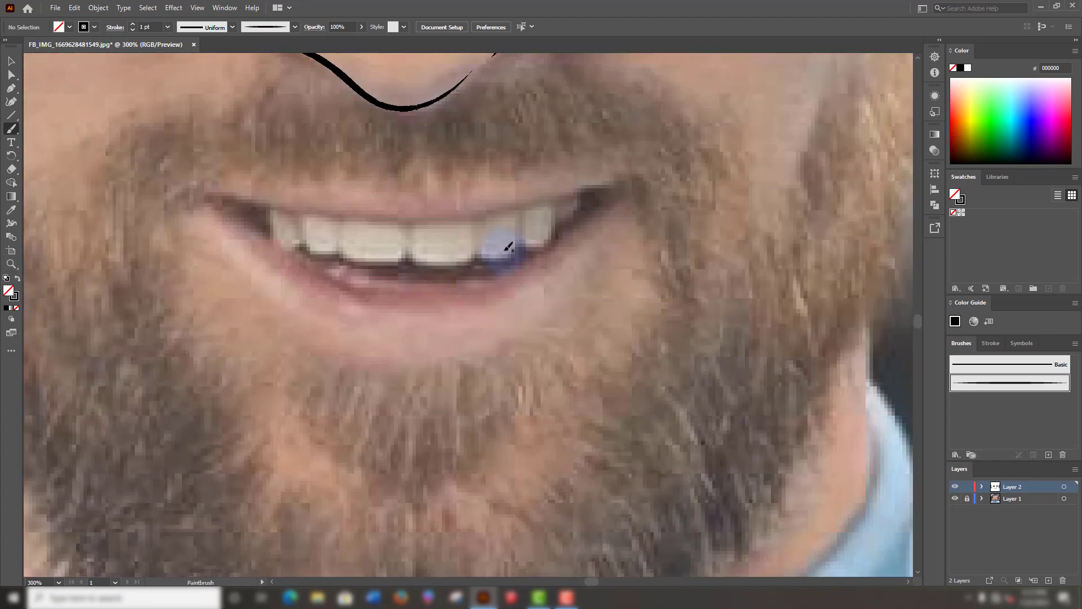
{"action": "mouse_move", "coordinate": [618, 211]}
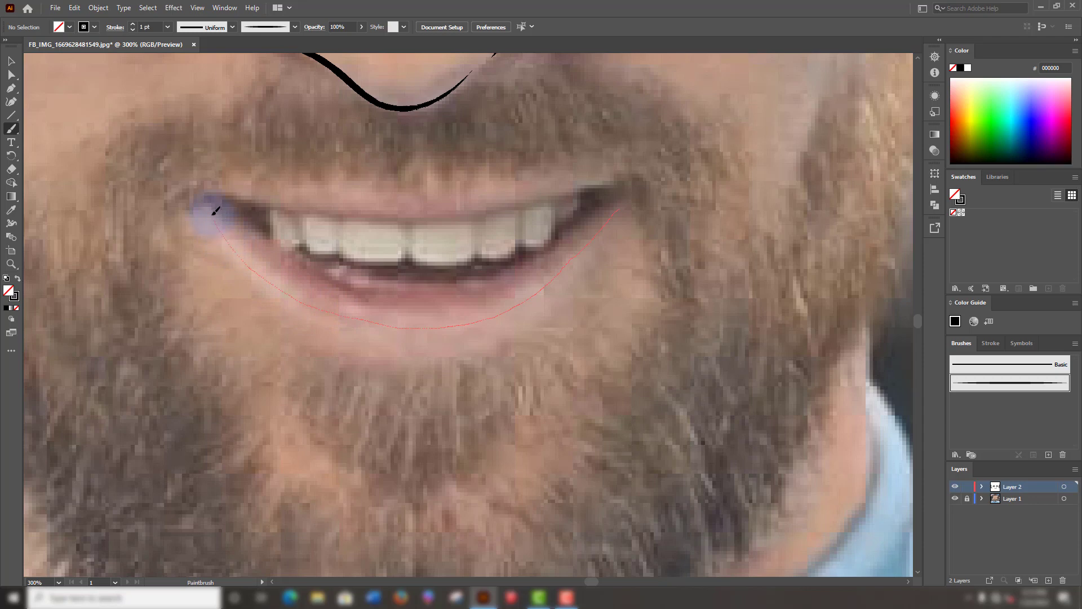
{"action": "mouse_move", "coordinate": [276, 186]}
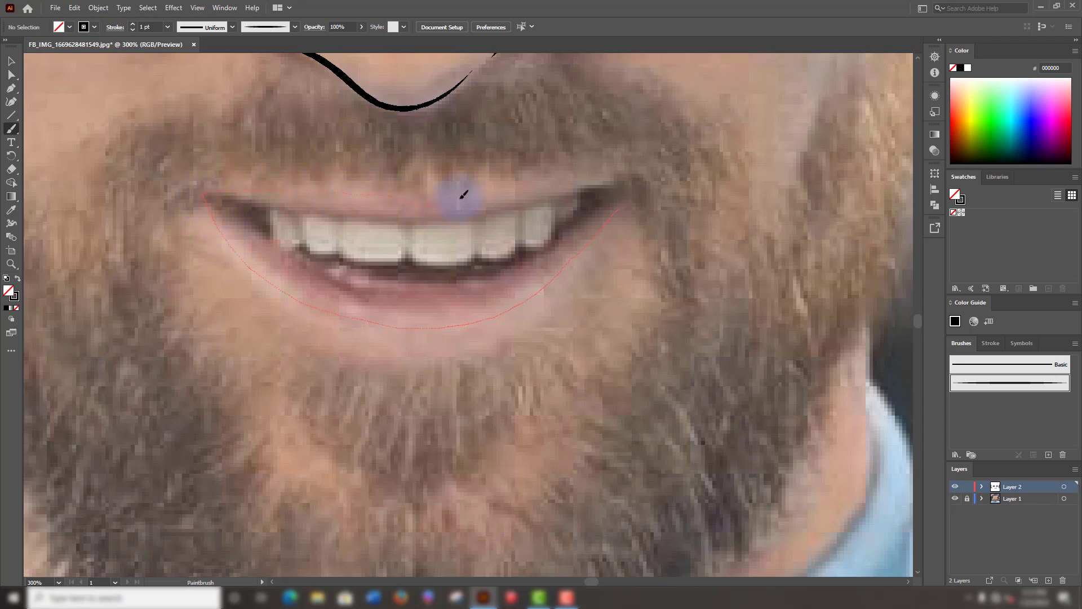
{"action": "mouse_move", "coordinate": [614, 176]}
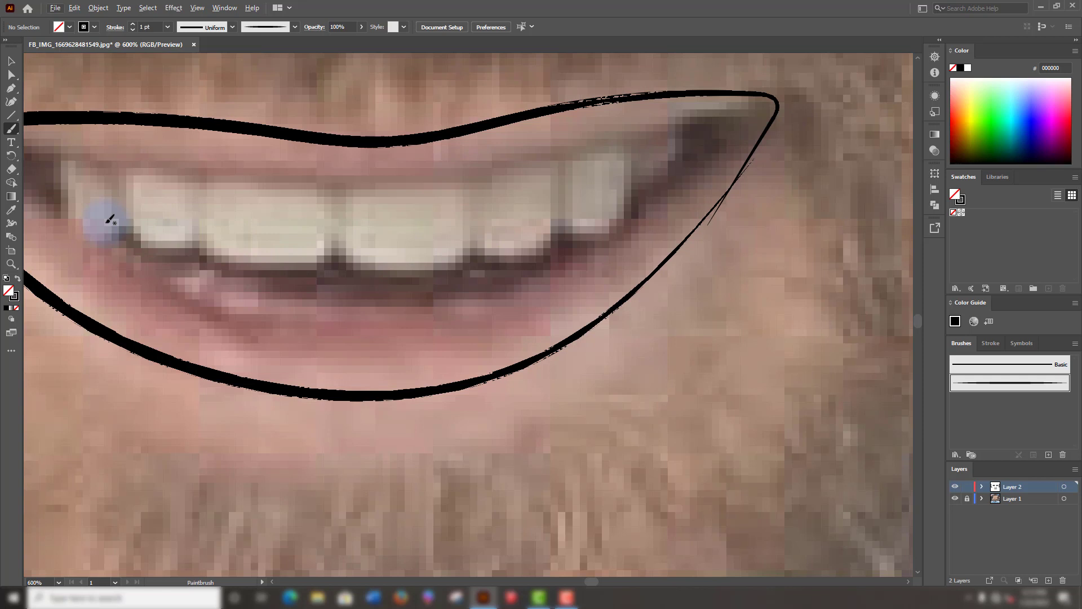
{"action": "mouse_move", "coordinate": [109, 226]}
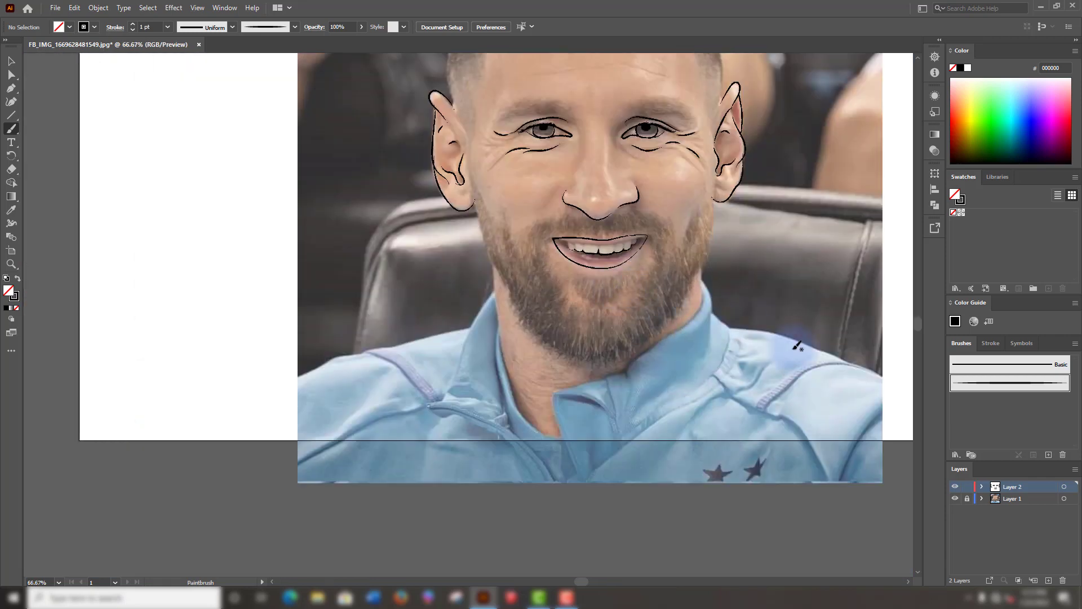
Adjust the teeth line's anchor points and toggle the photo layer to check it.
{"action": "left_click", "coordinate": [954, 497]}
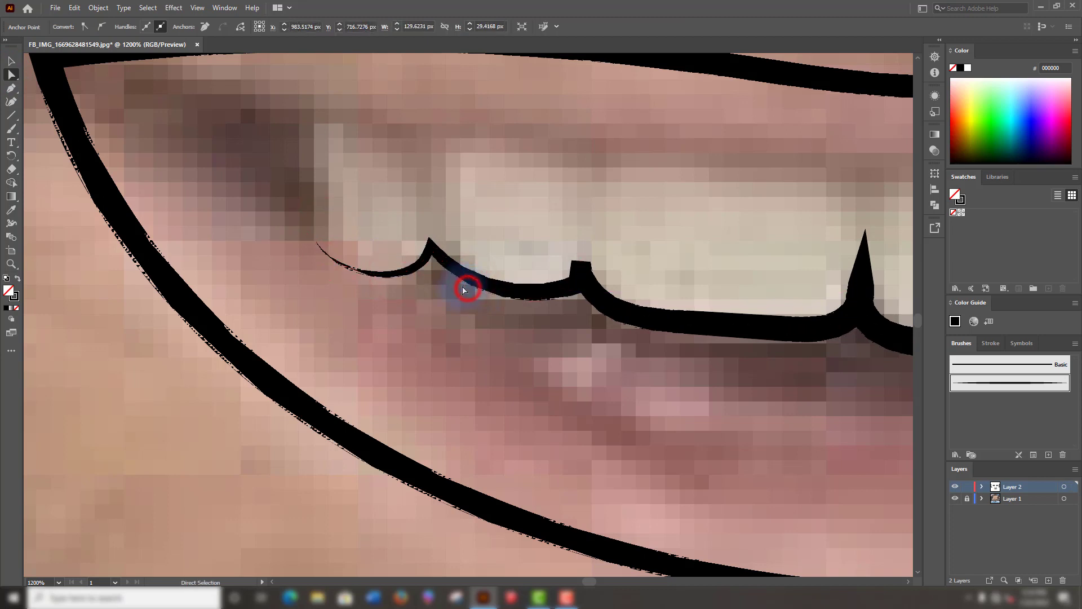
{"action": "left_click", "coordinate": [464, 289]}
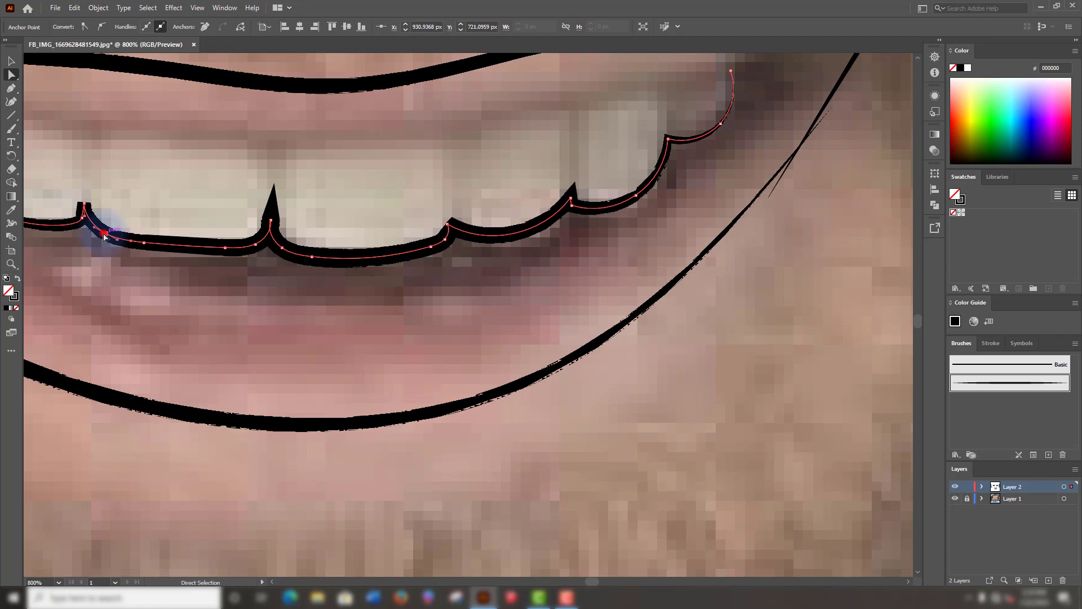
{"action": "left_click", "coordinate": [955, 498]}
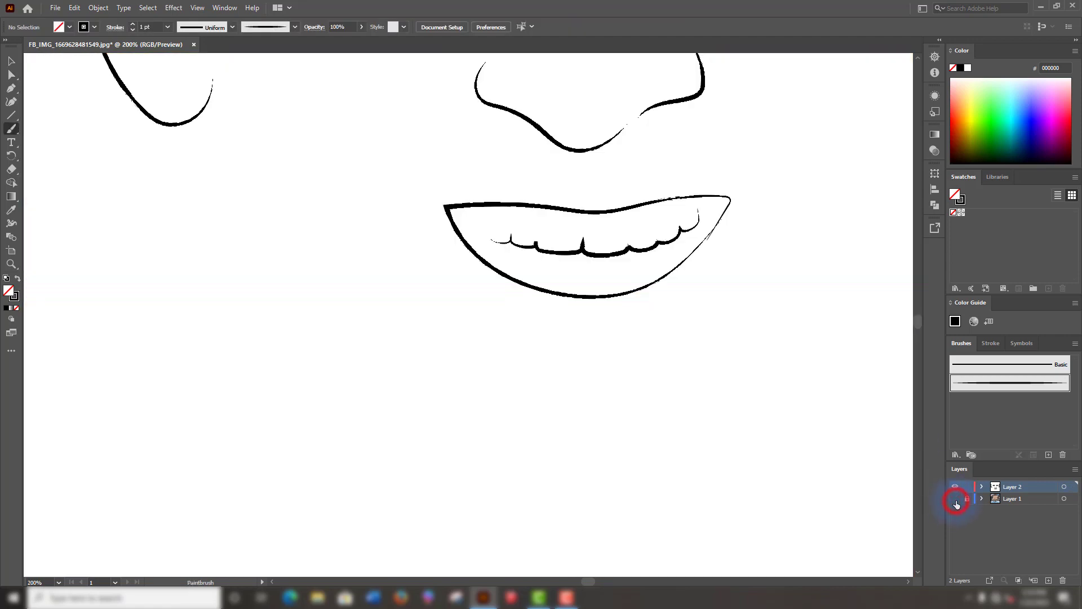
{"action": "left_click", "coordinate": [954, 498]}
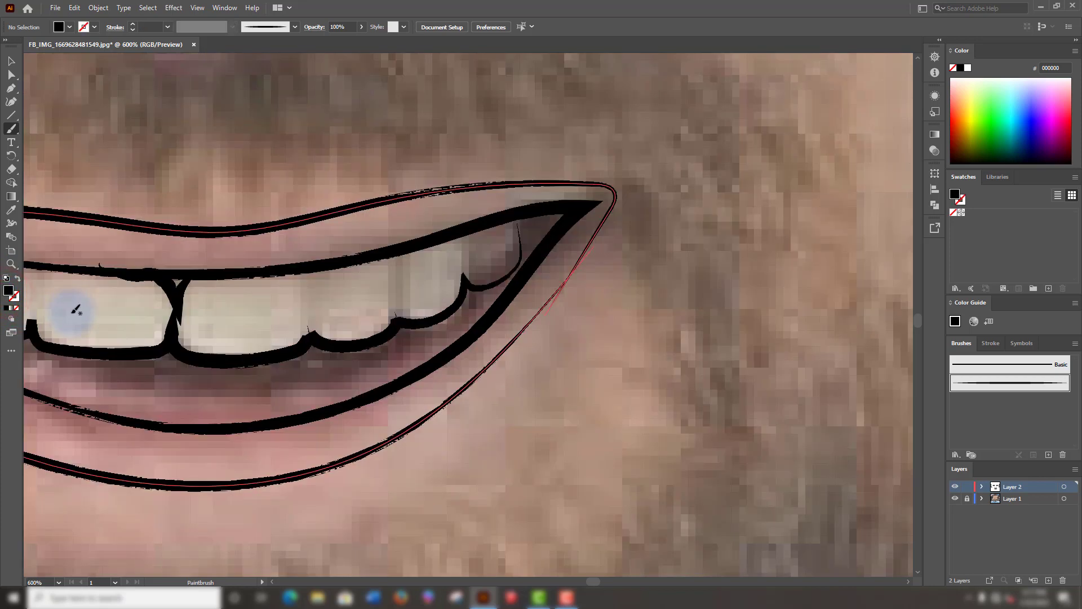
Trace the remaining teeth and inner lip edges, then hide the photo to check the line art.
{"action": "left_click", "coordinate": [11, 129]}
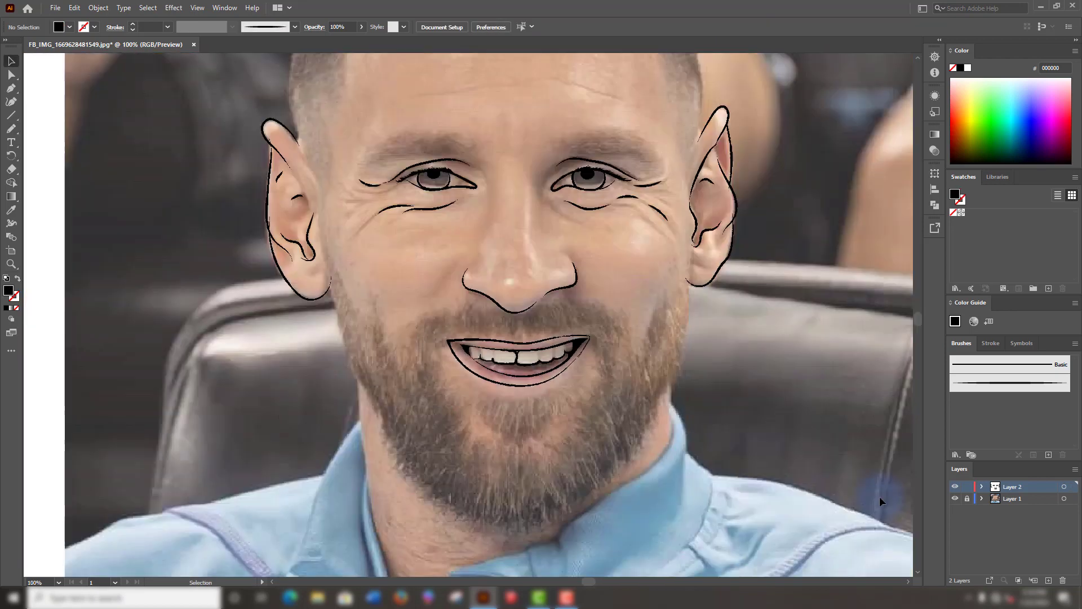
{"action": "left_click", "coordinate": [955, 498]}
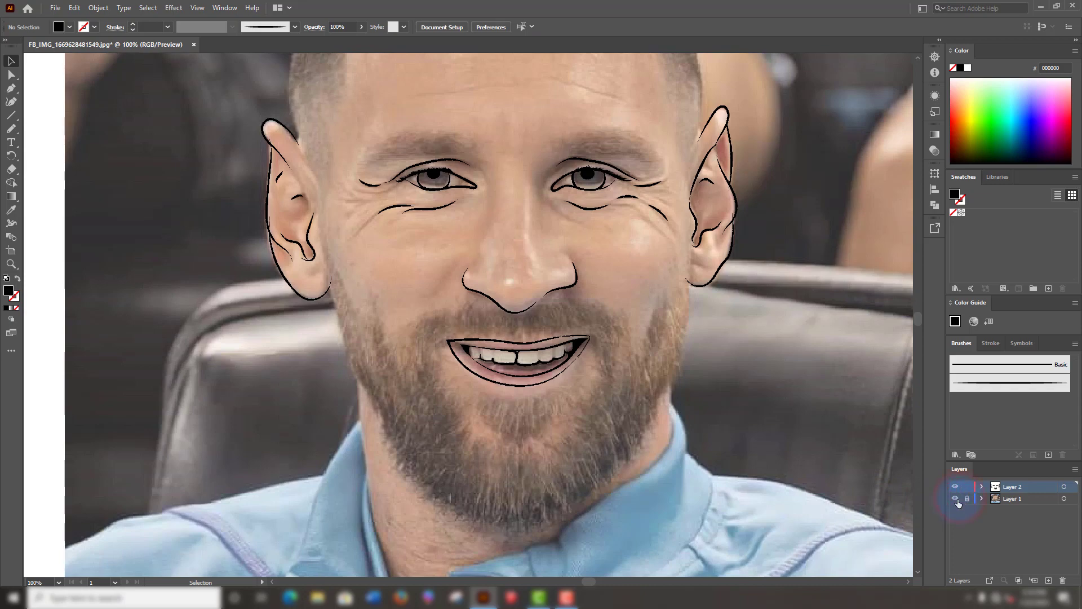
{"action": "left_click", "coordinate": [956, 498]}
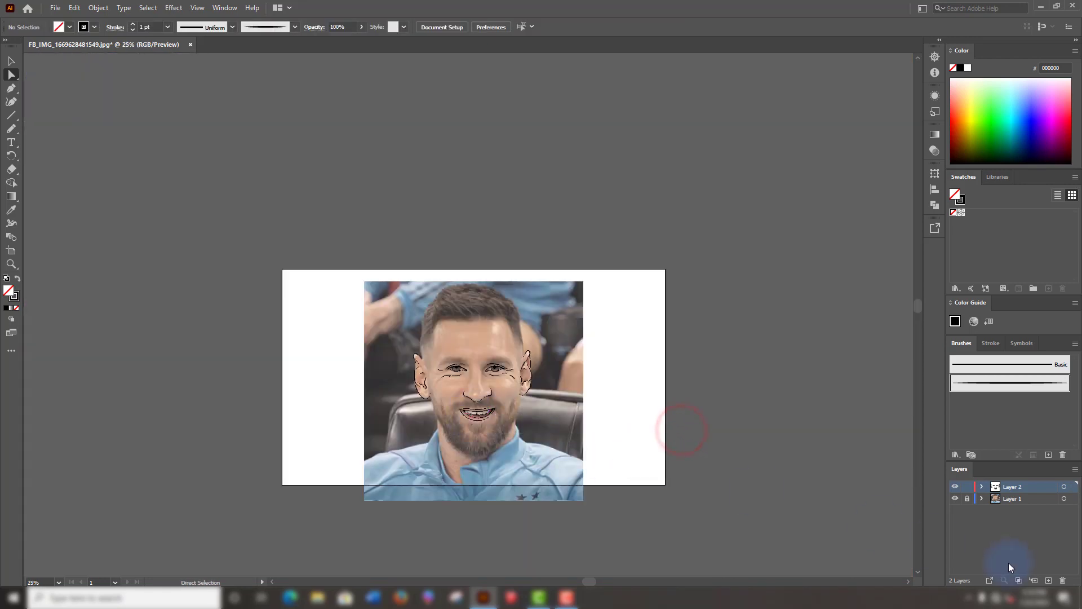
Paint tapered head-contour strokes above both ears, toggling the photo layer to compare.
{"action": "left_click", "coordinate": [954, 498]}
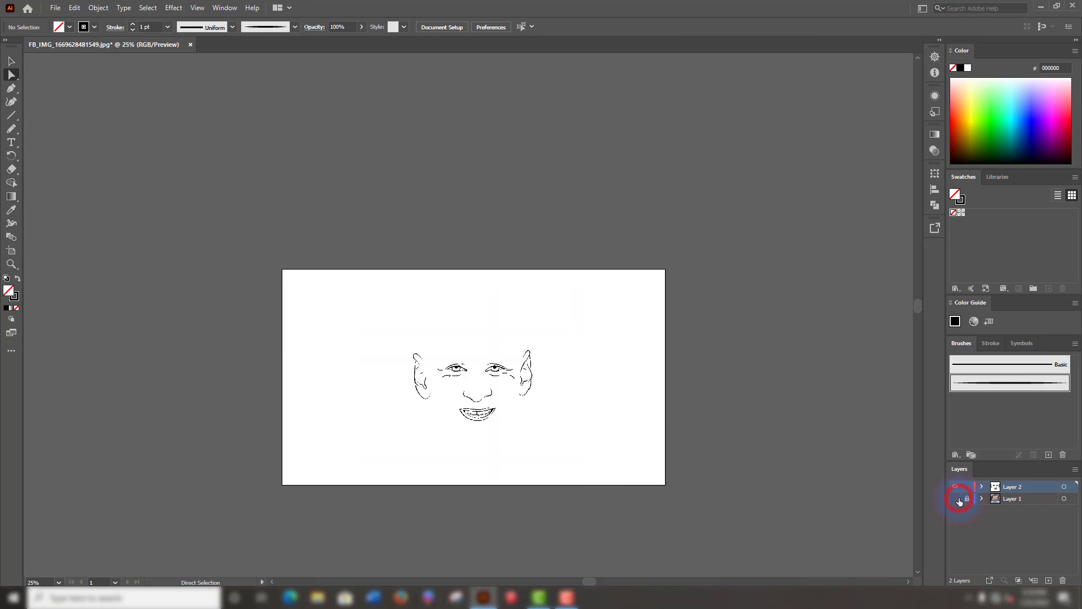
{"action": "left_click", "coordinate": [955, 498]}
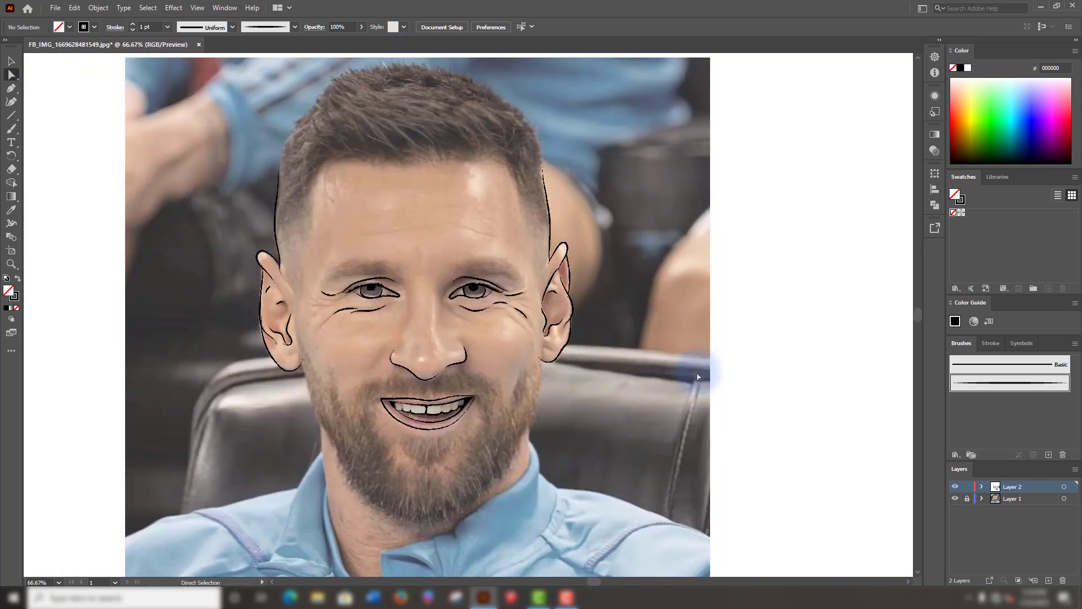
{"action": "left_click", "coordinate": [955, 497]}
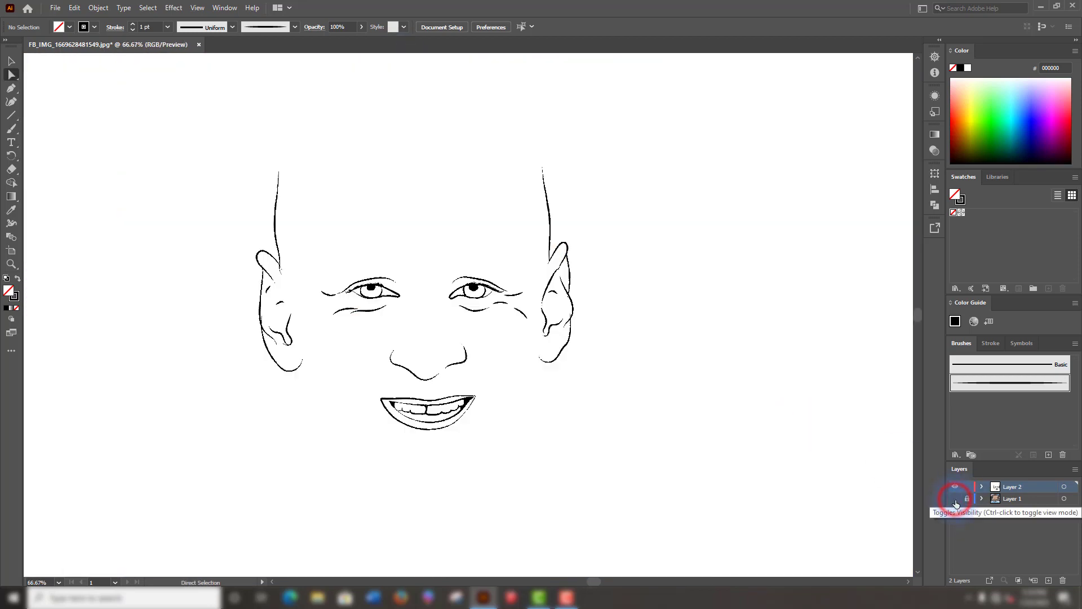
{"action": "left_click", "coordinate": [955, 498]}
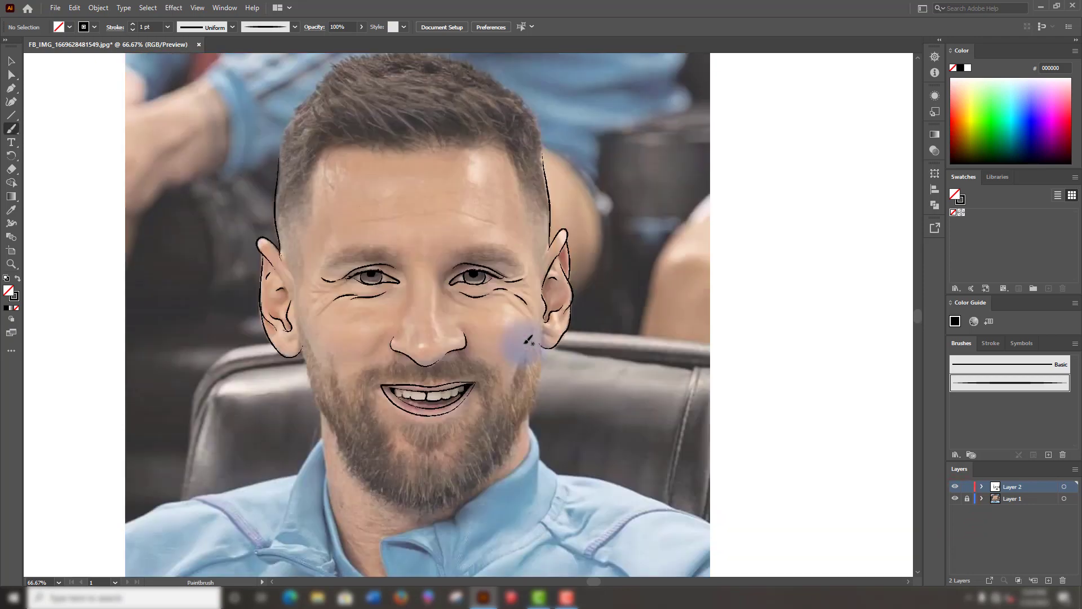
Set the fill to dark brown #2B1D15 with no stroke via the Color Picker.
{"action": "scroll", "scroll_direction": "down", "scroll_amount": 3}
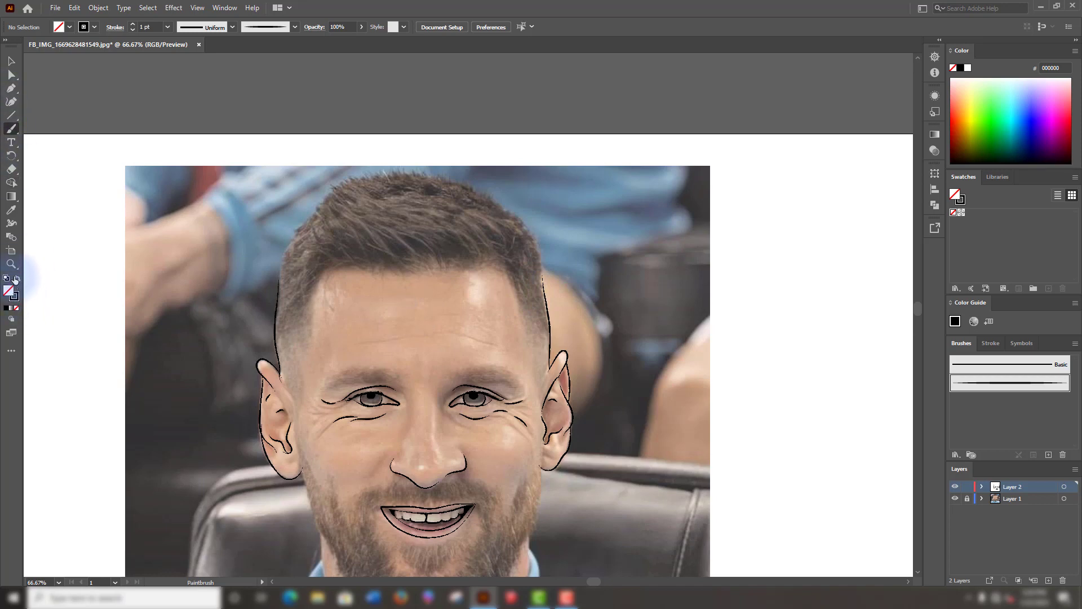
{"action": "left_click", "coordinate": [8, 291]}
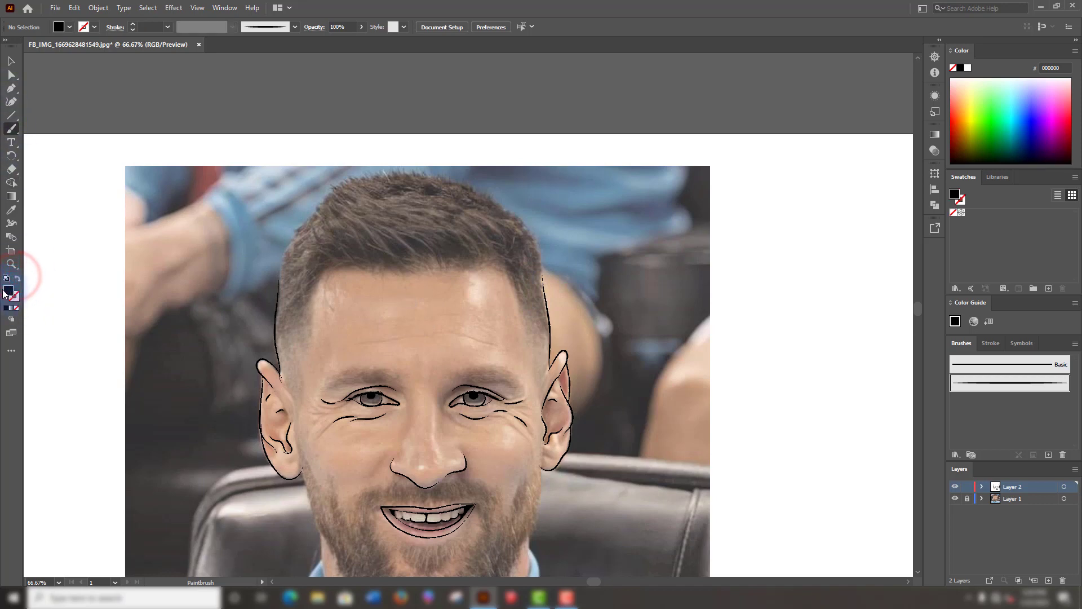
{"action": "double_click", "coordinate": [7, 291]}
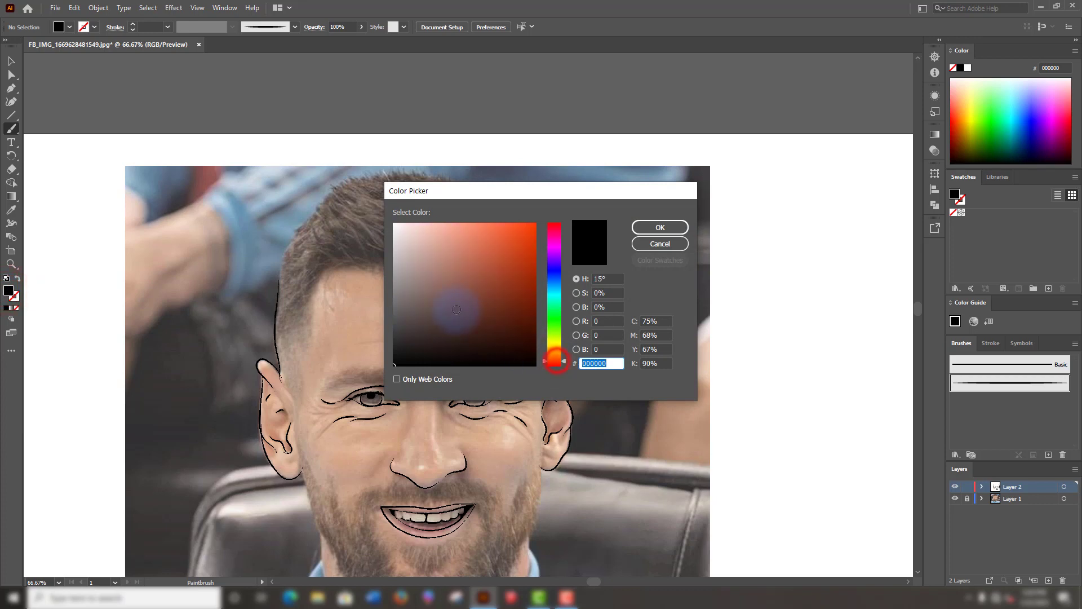
{"action": "left_click", "coordinate": [460, 349]}
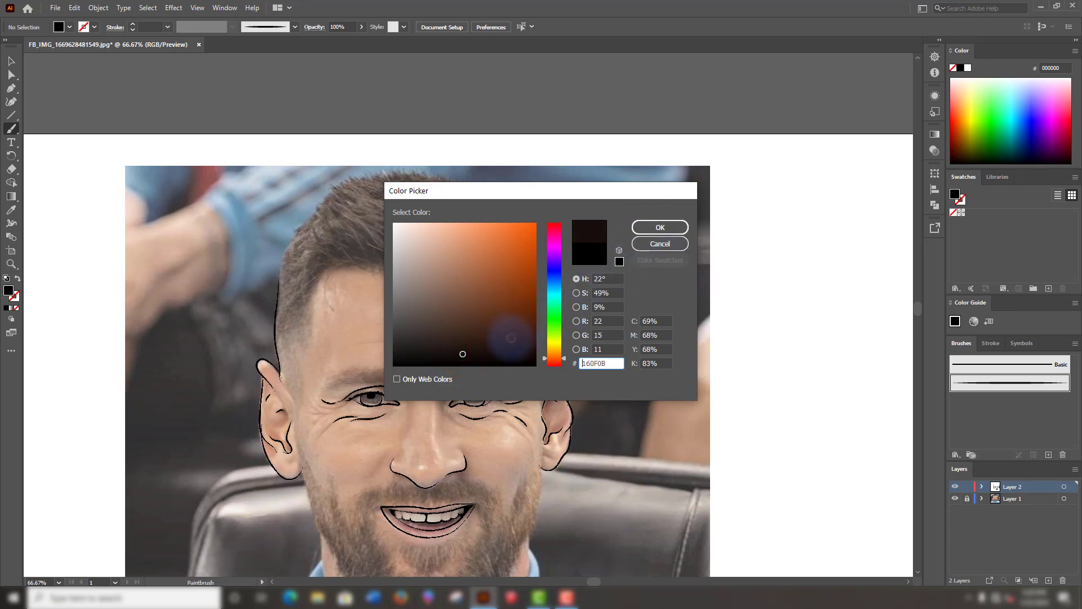
{"action": "left_click", "coordinate": [456, 350]}
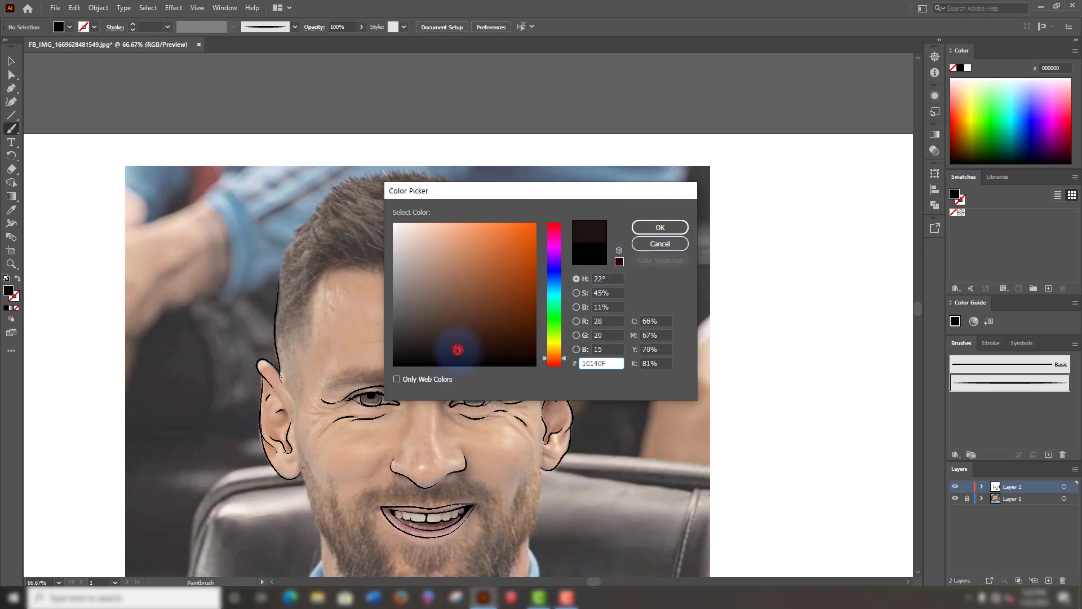
{"action": "left_click", "coordinate": [465, 341]}
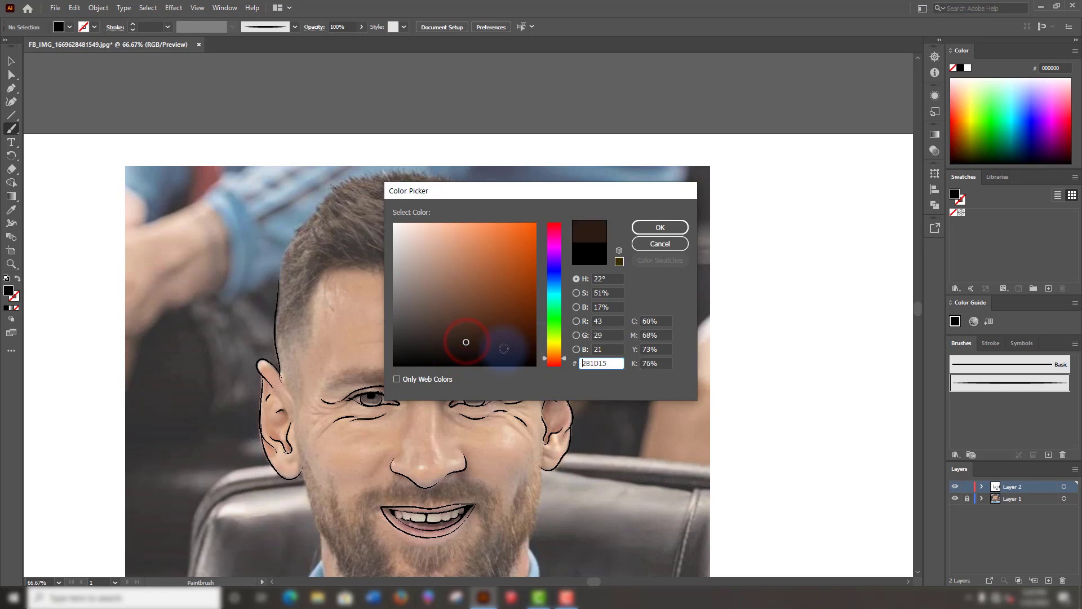
{"action": "left_click", "coordinate": [658, 226]}
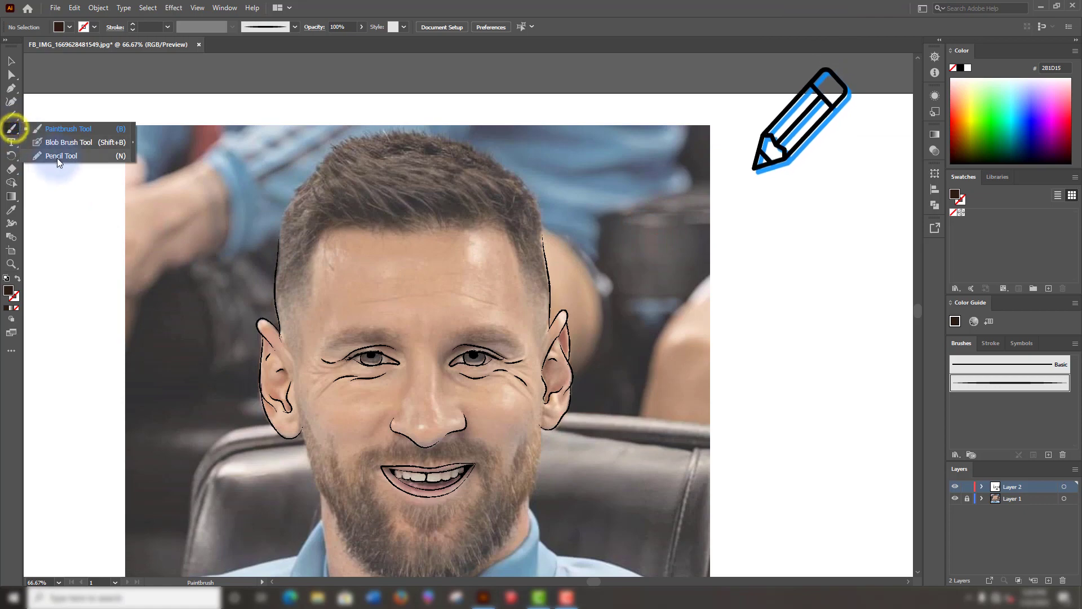
Draw the filled hair shape with the Pencil, remove stray hairline anchors, and check it without the photo.
{"action": "left_click", "coordinate": [61, 155]}
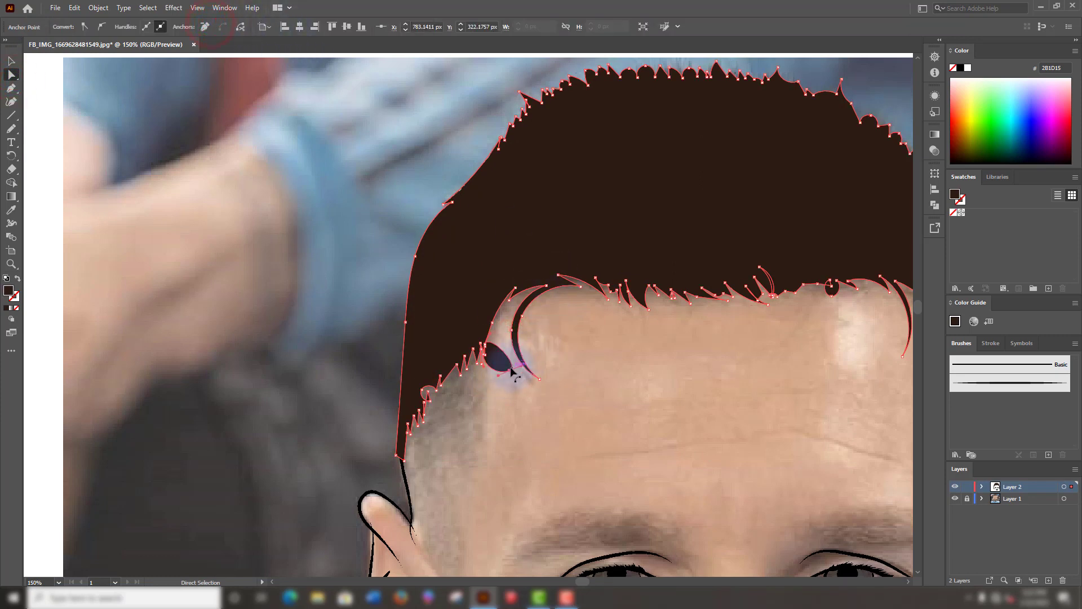
{"action": "left_click", "coordinate": [209, 27]}
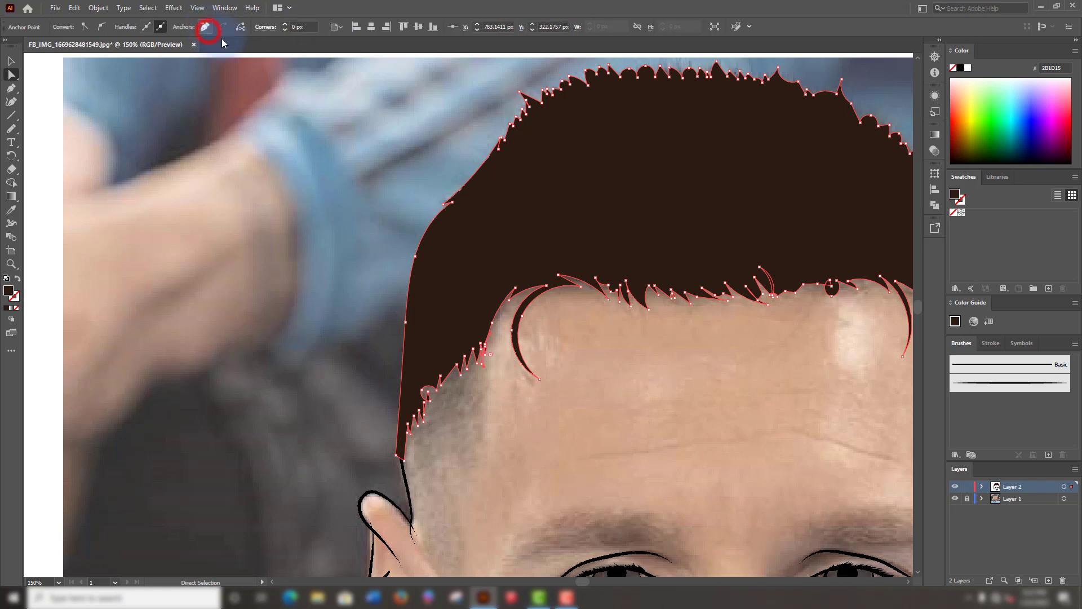
{"action": "left_click", "coordinate": [956, 499]}
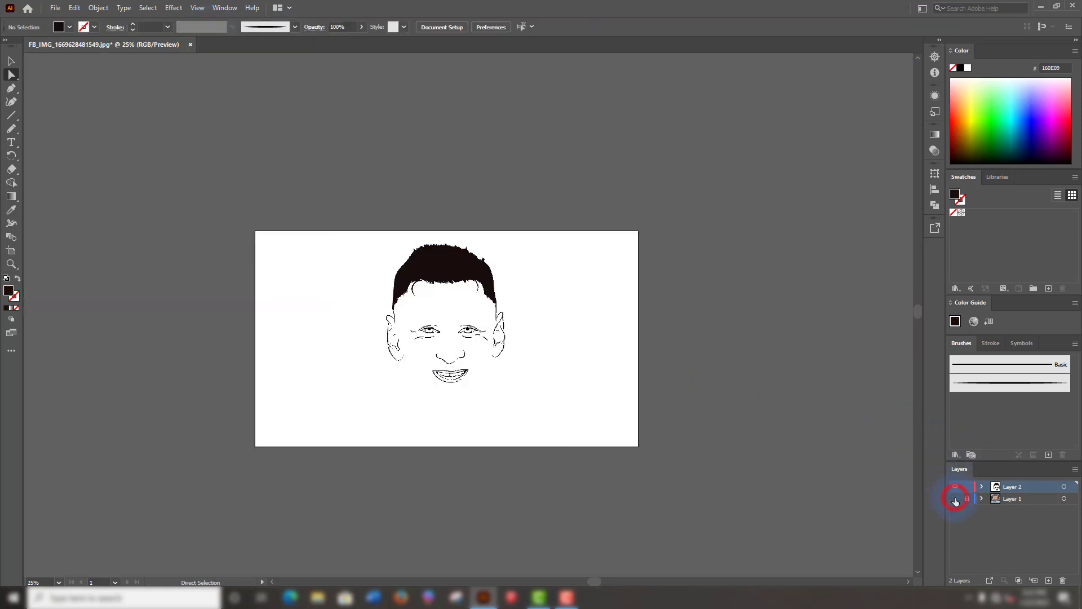
{"action": "left_click", "coordinate": [954, 499]}
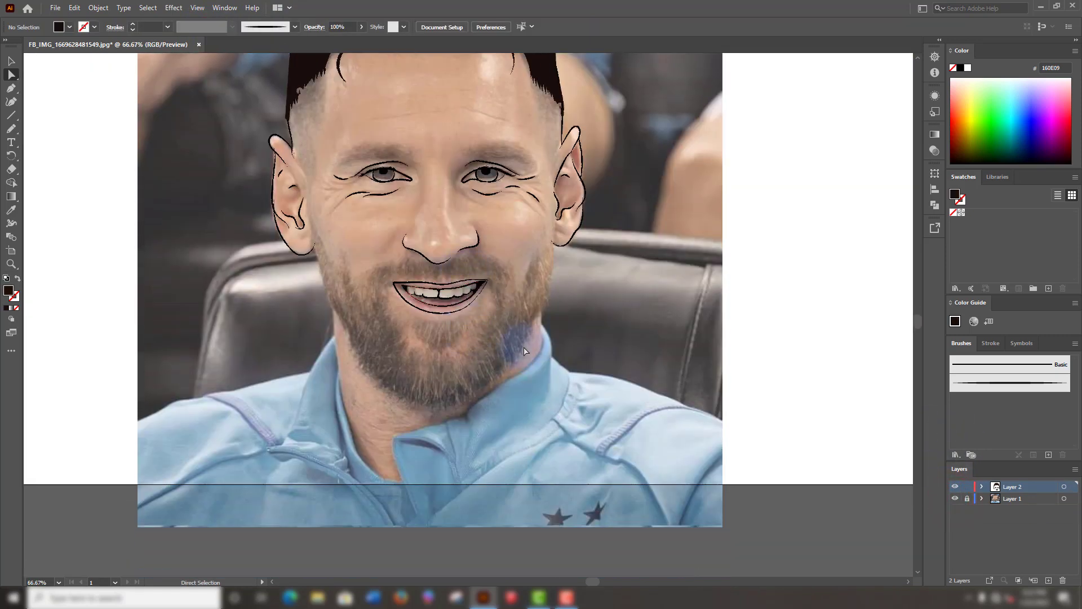